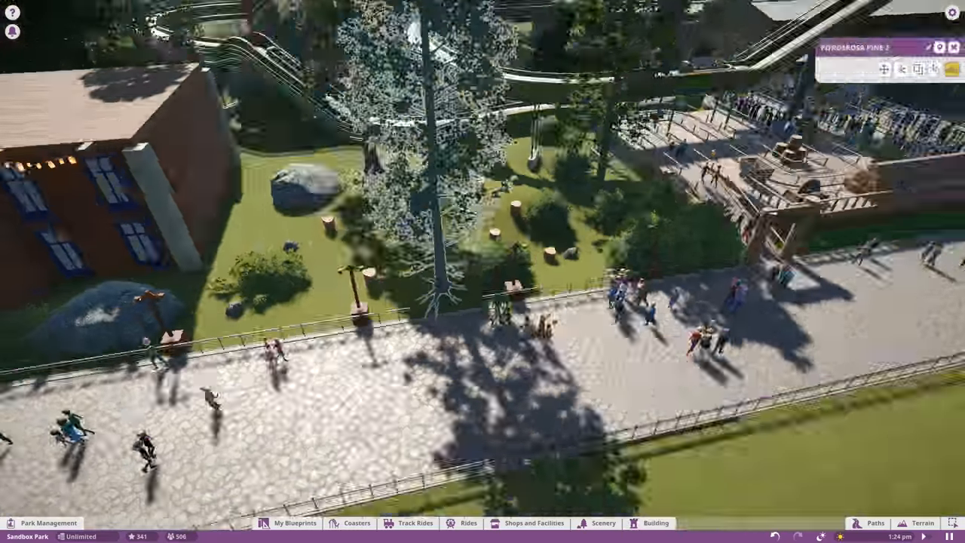
Step: Place the swing ride on the grass field and build a winding fenced queue to its entrance
left_click(294, 522)
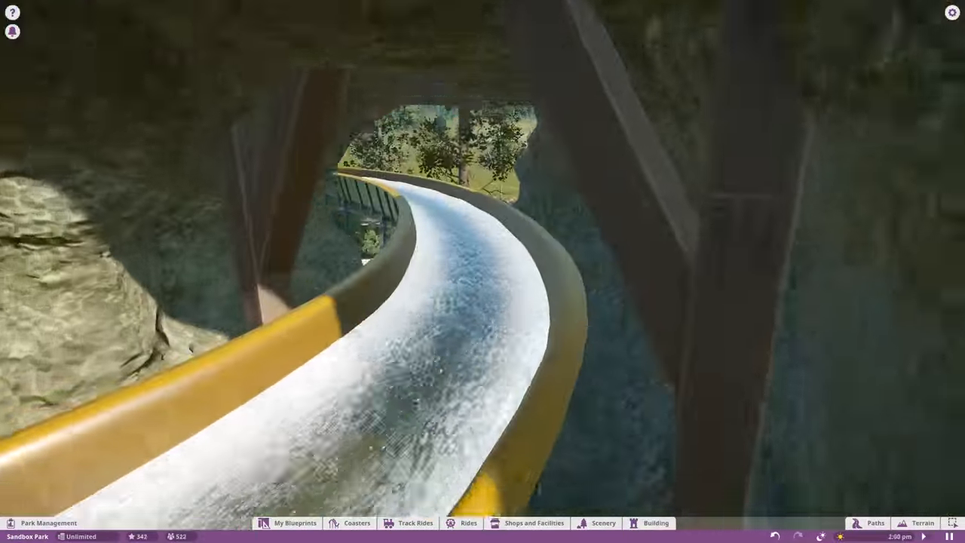
left_click(296, 522)
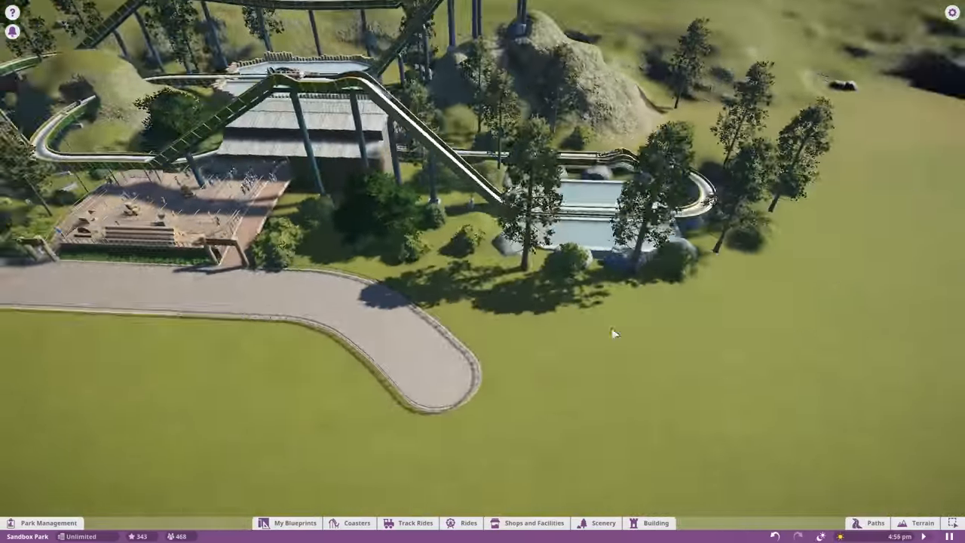
left_click(871, 522)
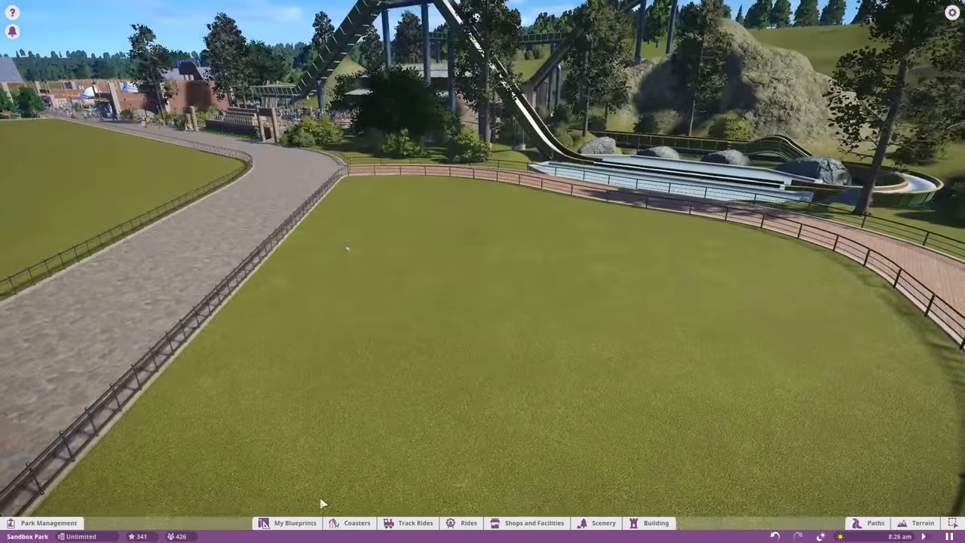
left_click(467, 522)
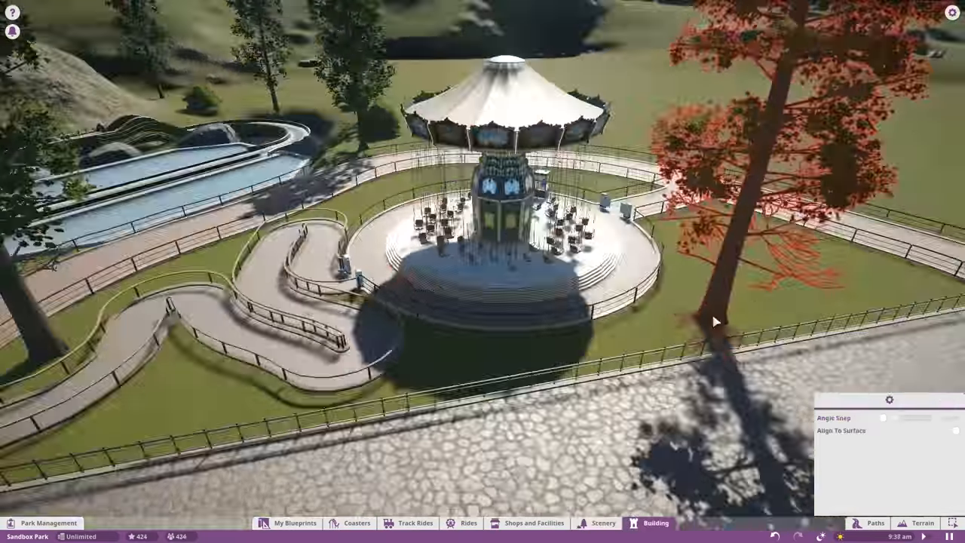
Step: Place rocks, bushes and shrubs from Scenery around the swing ride's winding queue
left_click(603, 522)
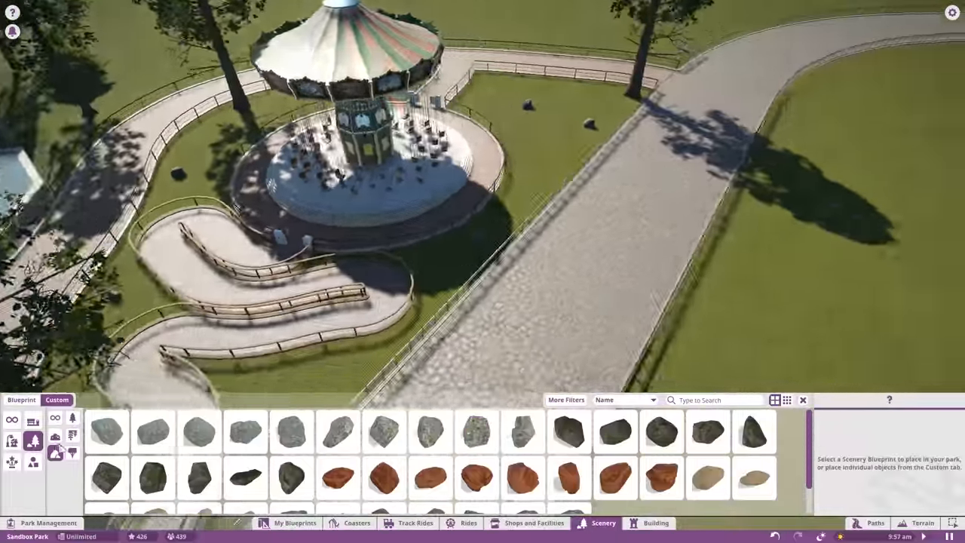
left_click(477, 432)
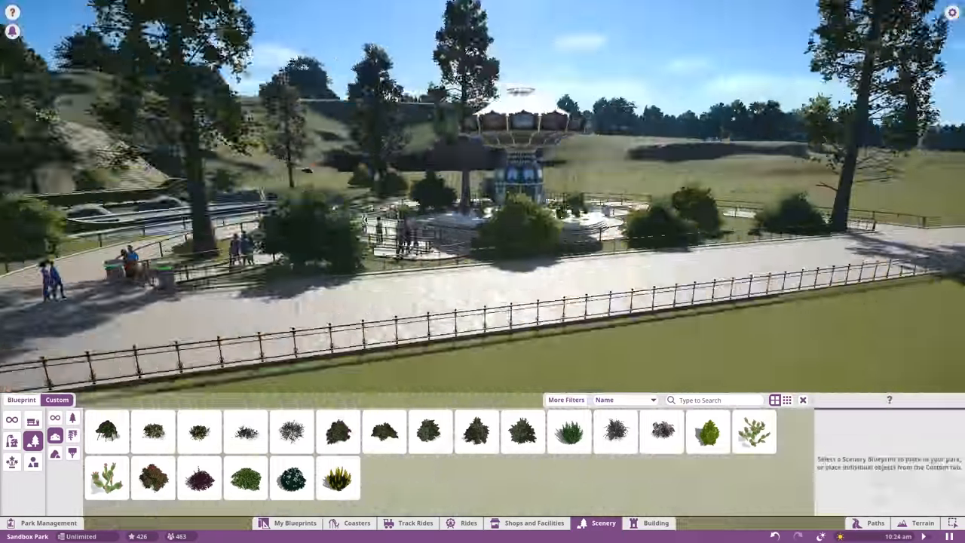
left_click(244, 479)
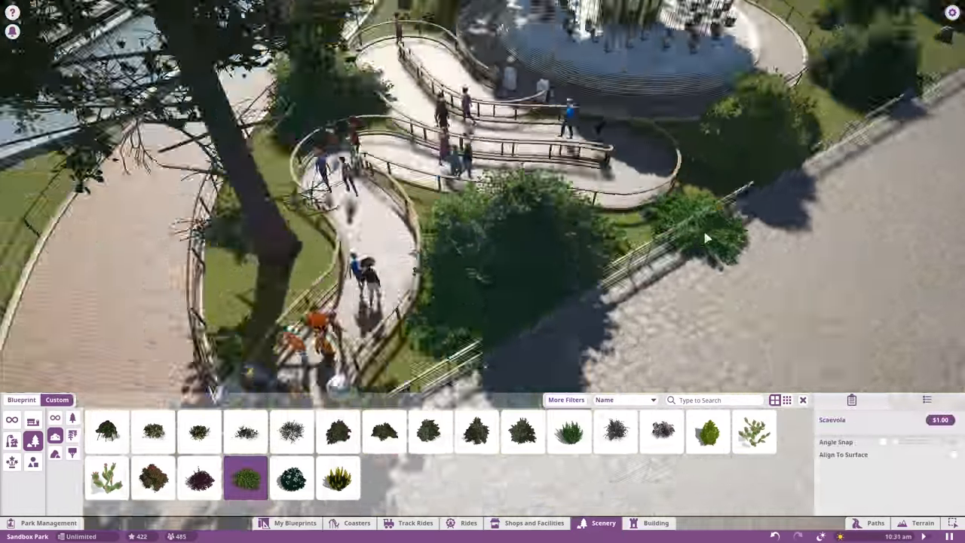
left_click(295, 522)
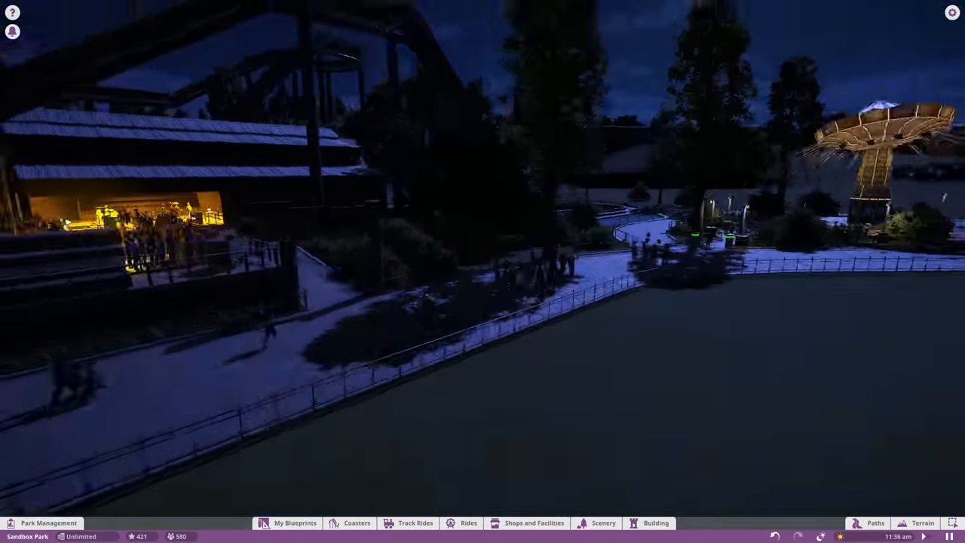
Step: Sculpt a raised grassy hill with a carved-out rocky side on the empty field
left_click(603, 522)
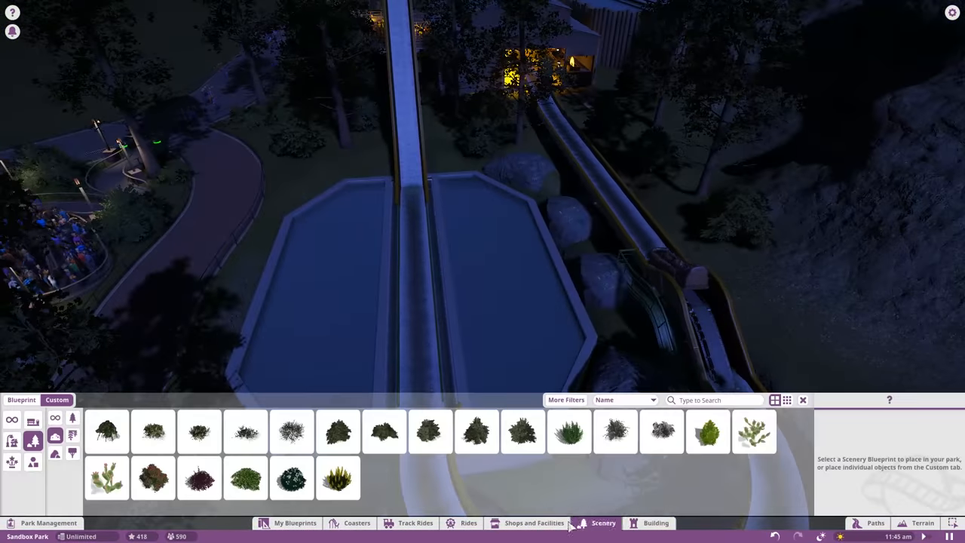
left_click(654, 522)
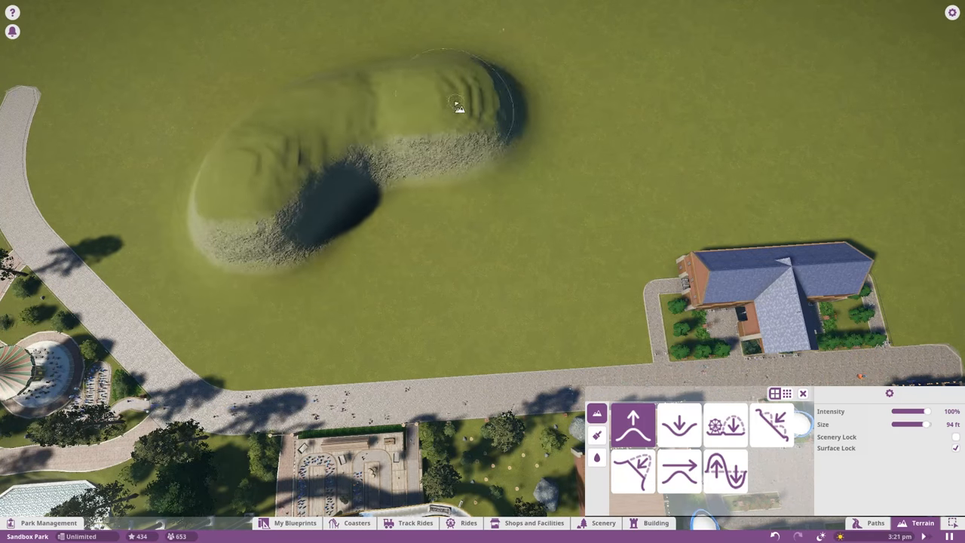
Step: Build a coaster station with track across the hill, fronted by colored walls with tiled roofs
left_click(679, 423)
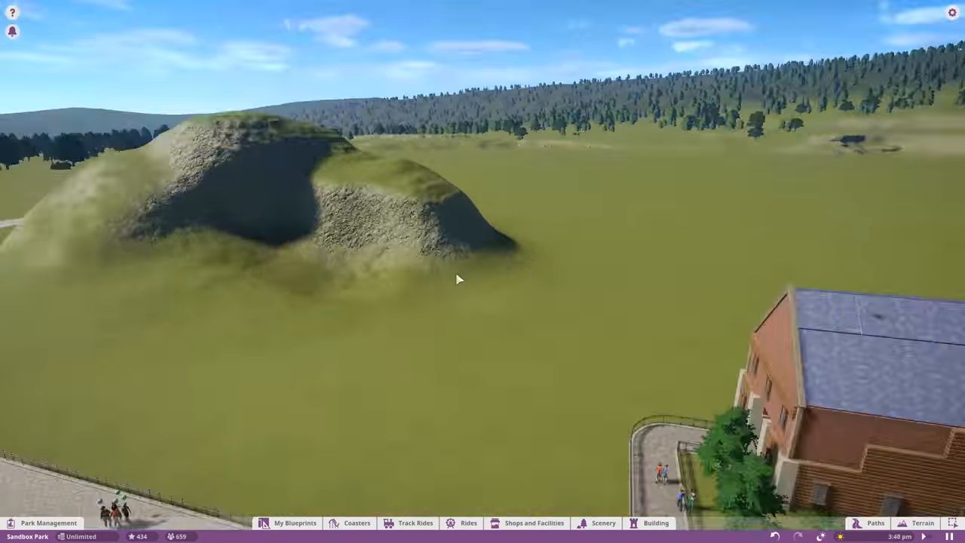
left_click(356, 522)
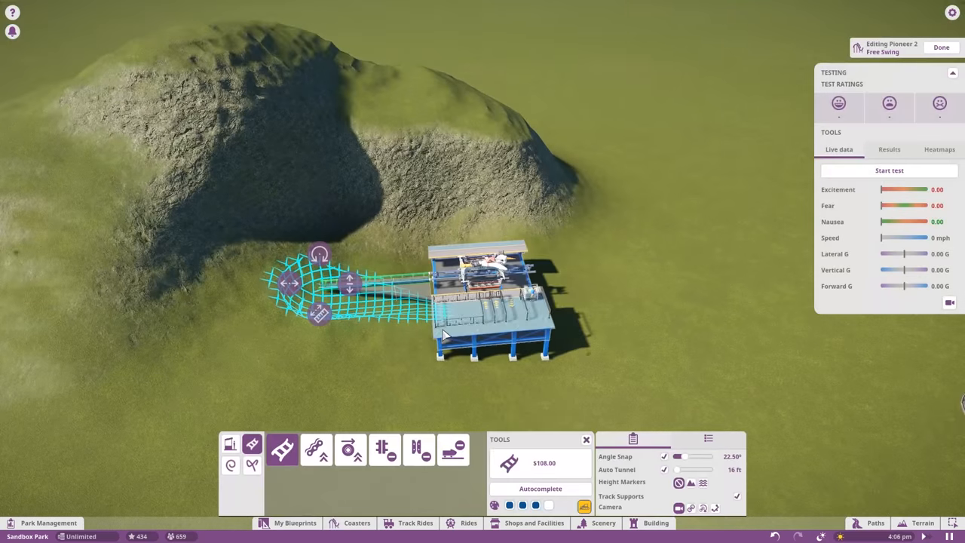
left_click(941, 47)
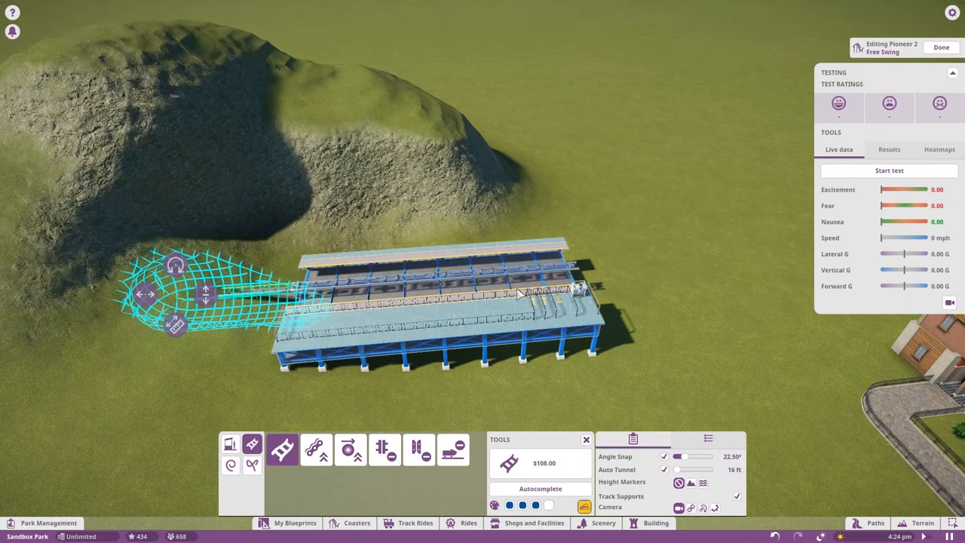
left_click(940, 46)
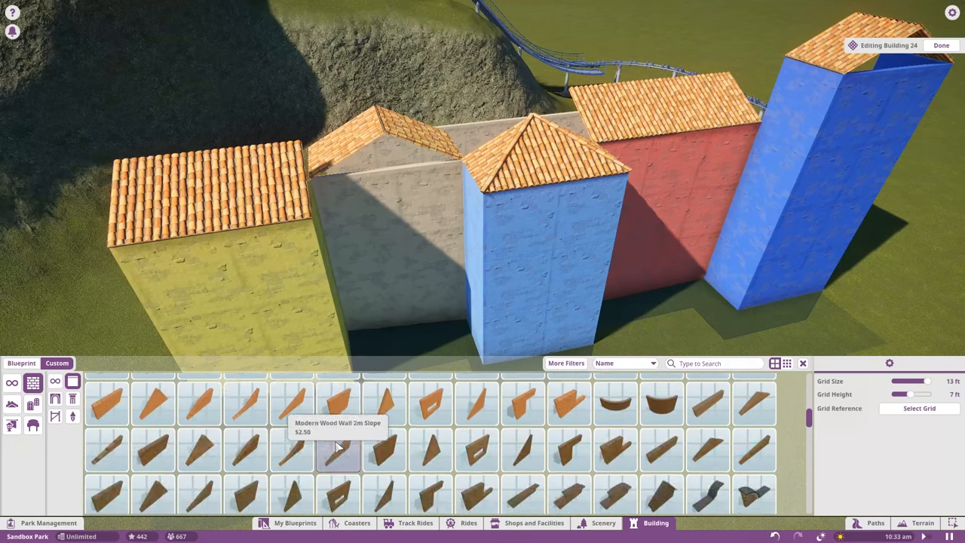
Step: Add arched windows and wooden doors across the pastel building facades
scroll("down", 3)
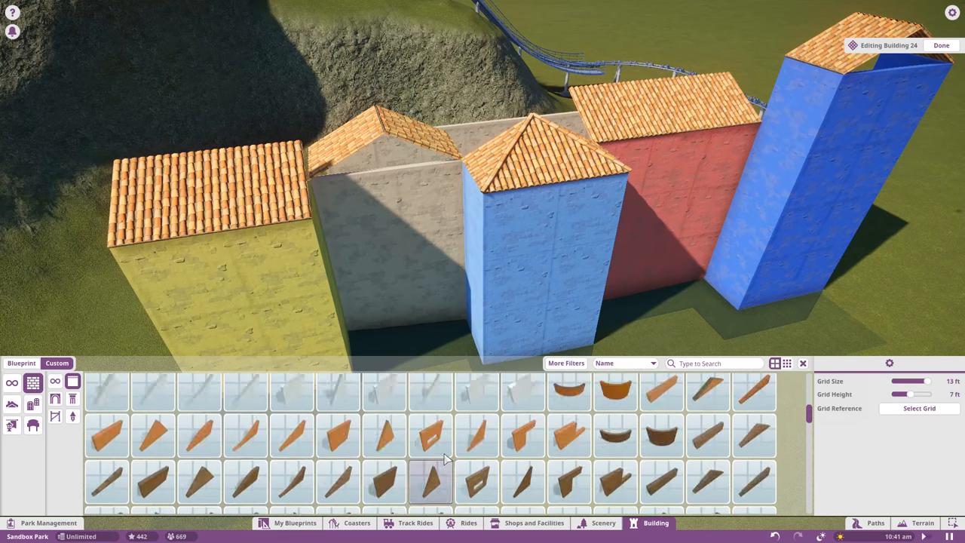
left_click(431, 395)
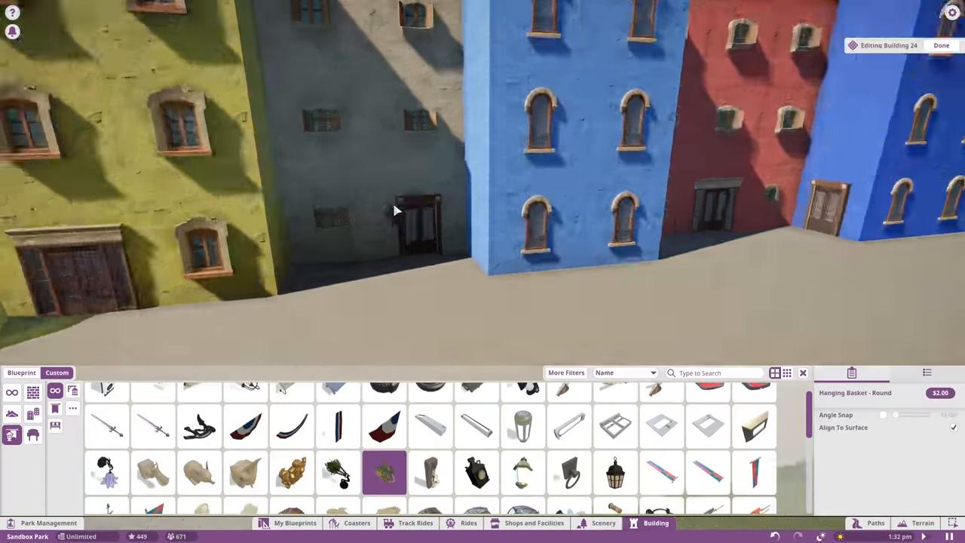
Step: Add hanging baskets, then search 'window' to place shutters and Windowbox Painted Small under windows
left_click(337, 474)
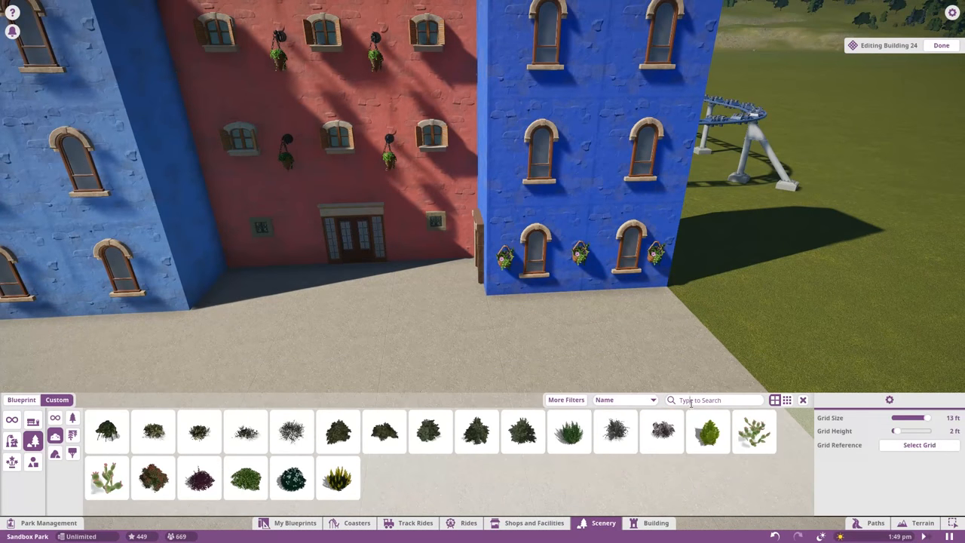
type("window")
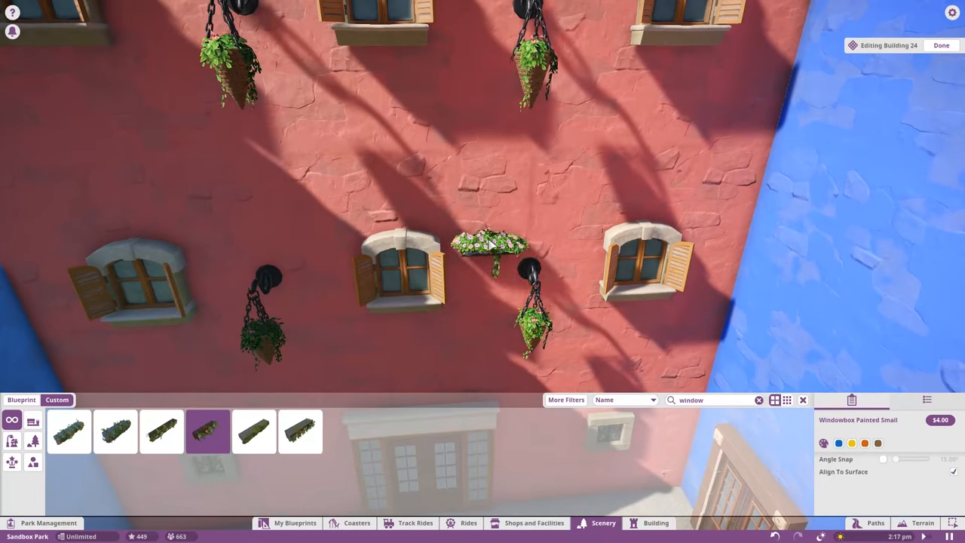
left_click(161, 431)
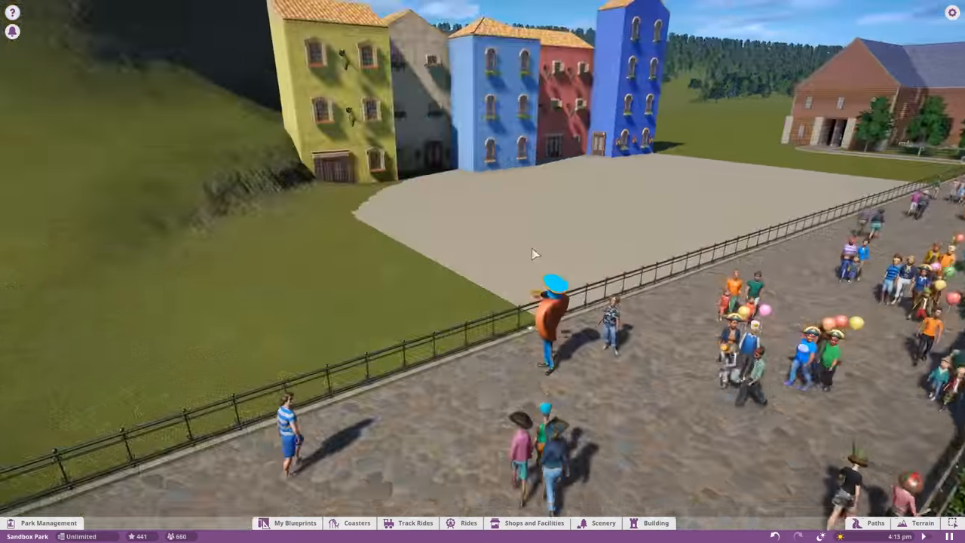
Step: Build the crenellated stone wall above the water channel and browse Scenery rocks
left_click(922, 522)
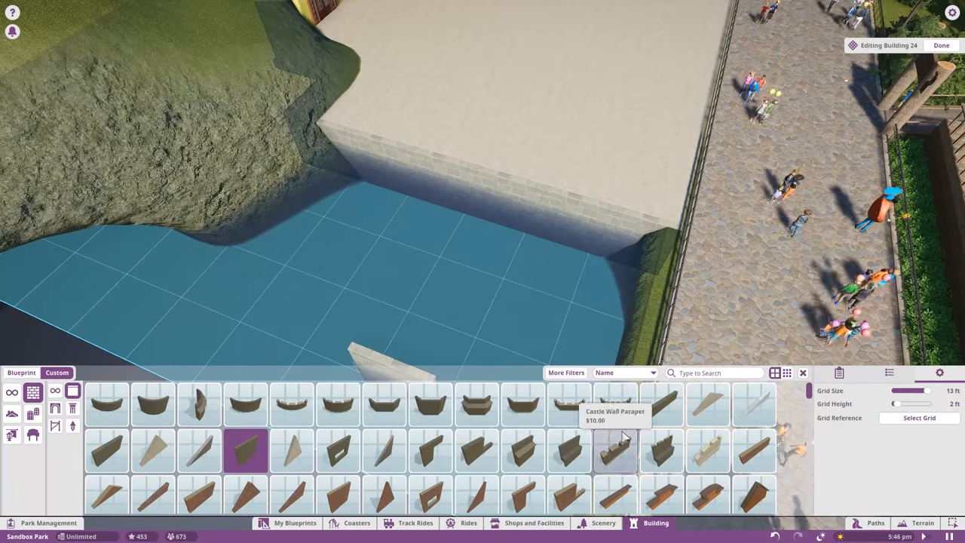
left_click(941, 45)
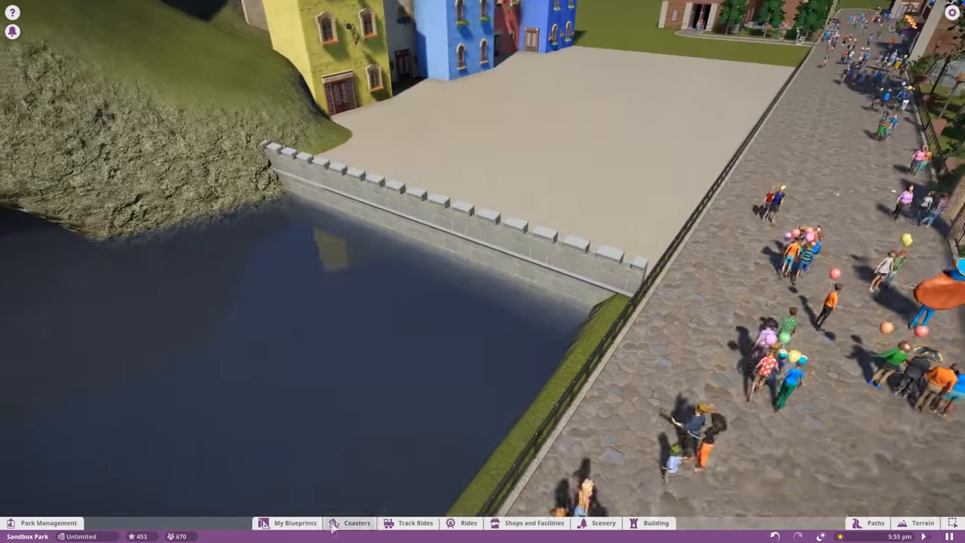
left_click(603, 522)
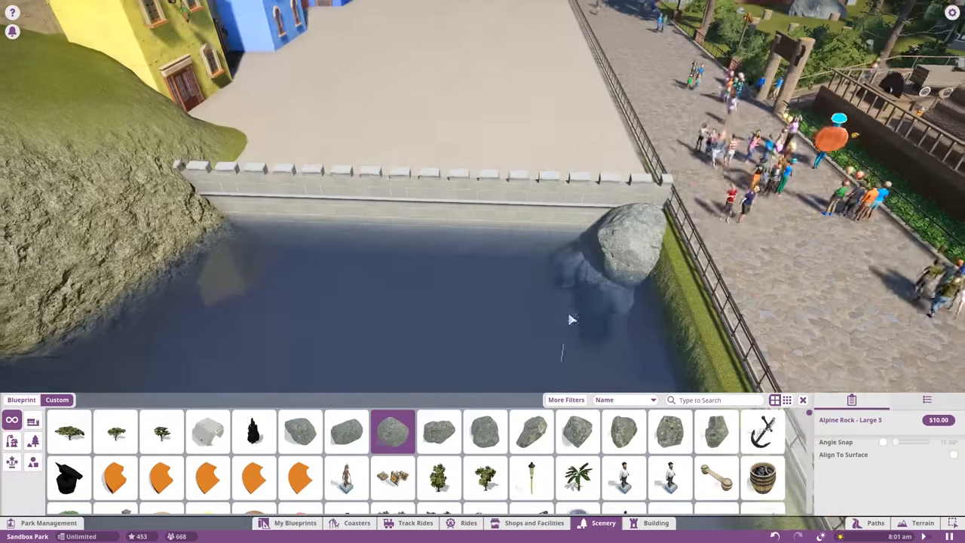
left_click(300, 431)
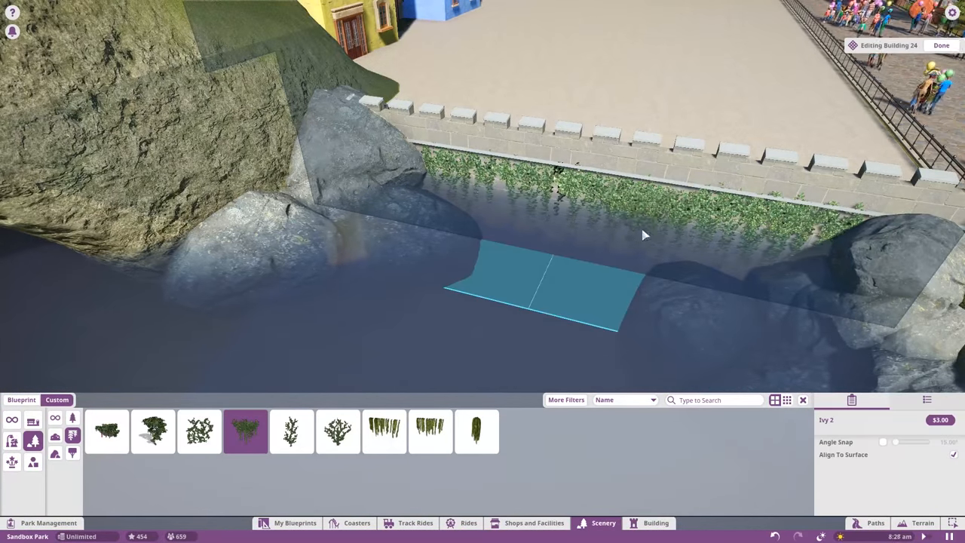
Step: Place a plant along the wall and pile Alpine Rock Large boulders beside the yellow house
left_click(430, 431)
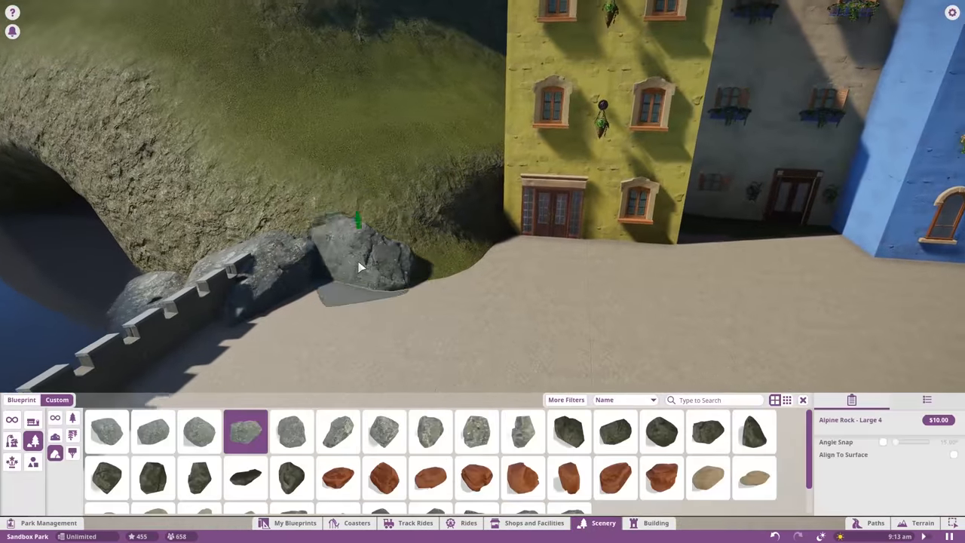
left_click(291, 431)
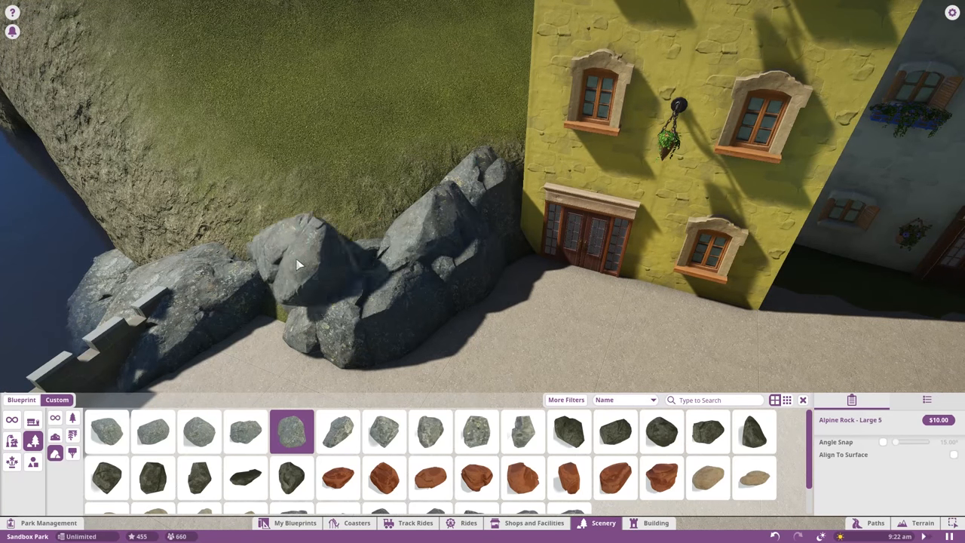
left_click(337, 431)
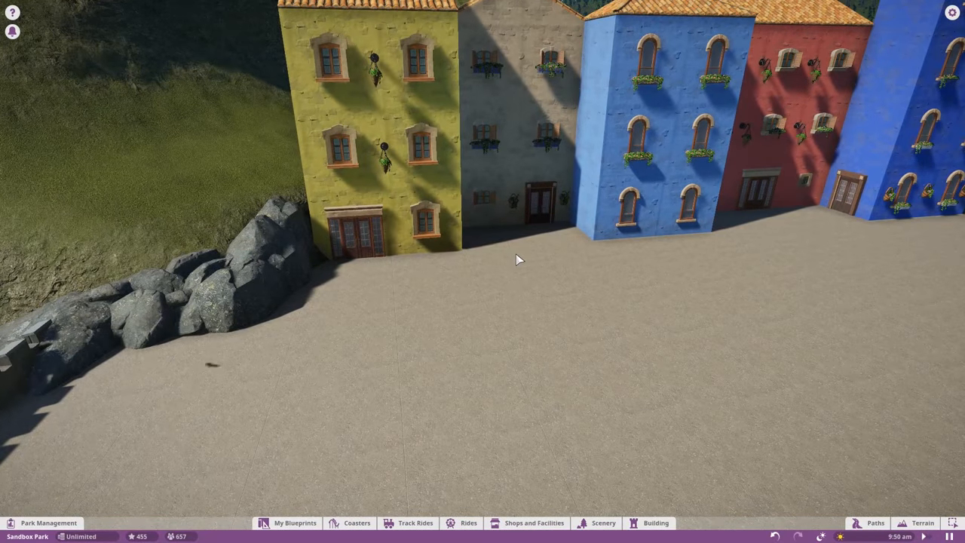
Step: Place Scenoria shrubs in the planters and a Red Floral Bush before the blue and red houses
left_click(654, 522)
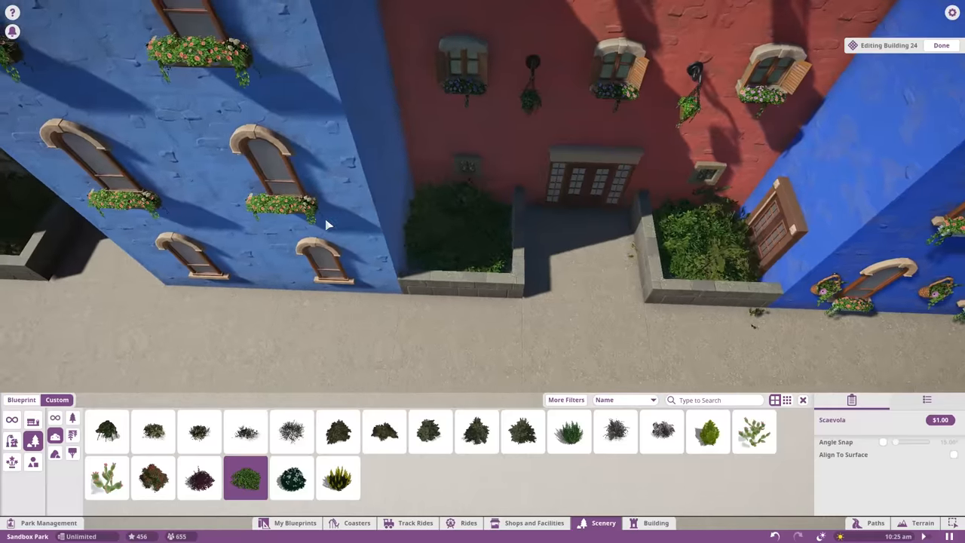
left_click(154, 479)
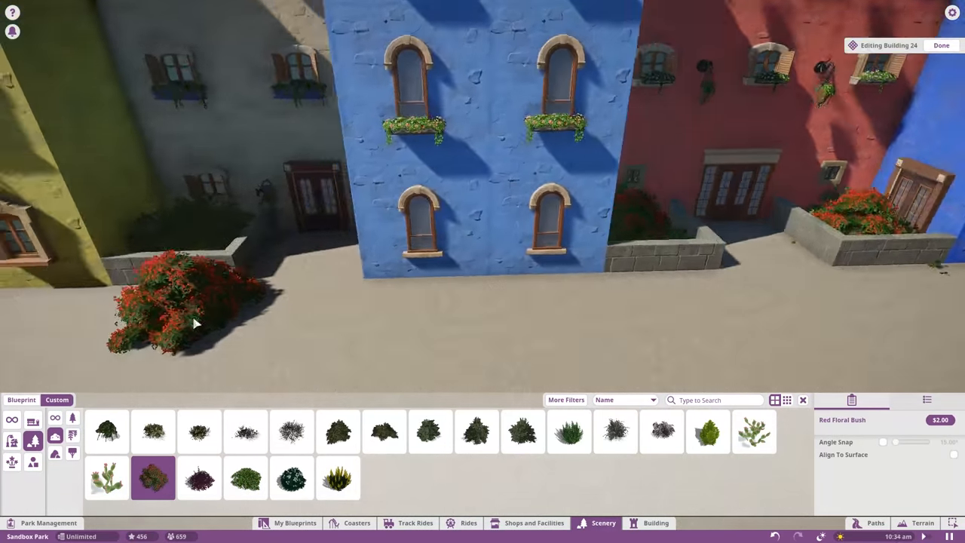
left_click(941, 45)
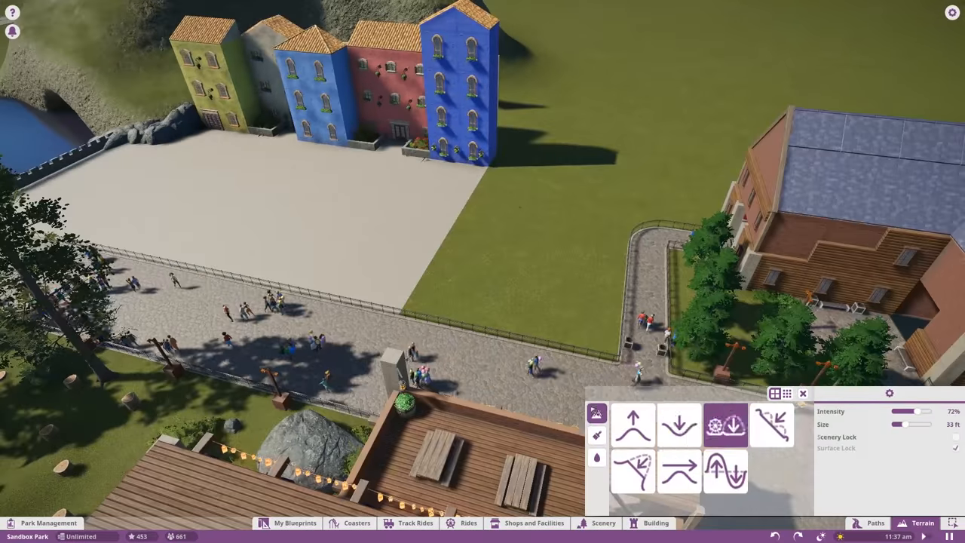
Step: Lay a wide flat path across the plaza and paint stone paving over its floor
left_click(597, 457)
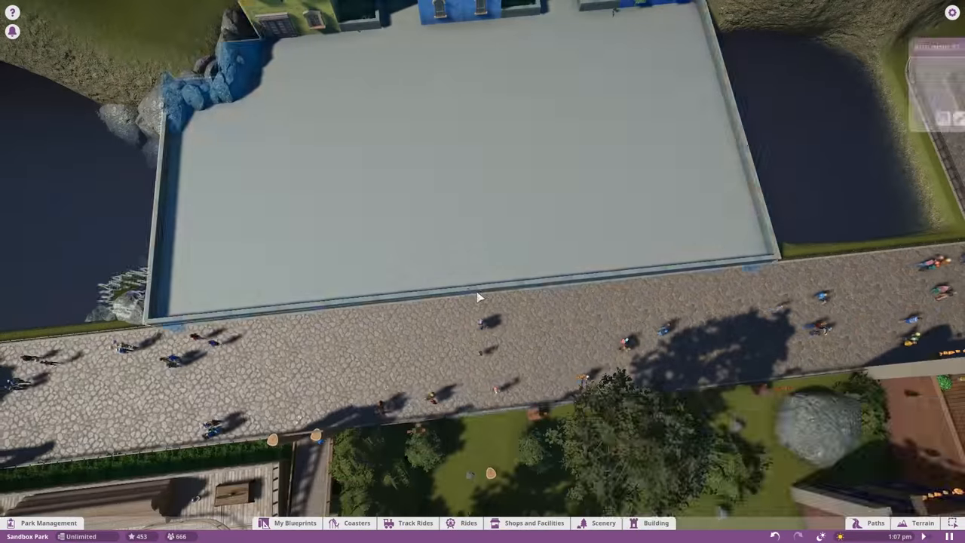
left_click(874, 522)
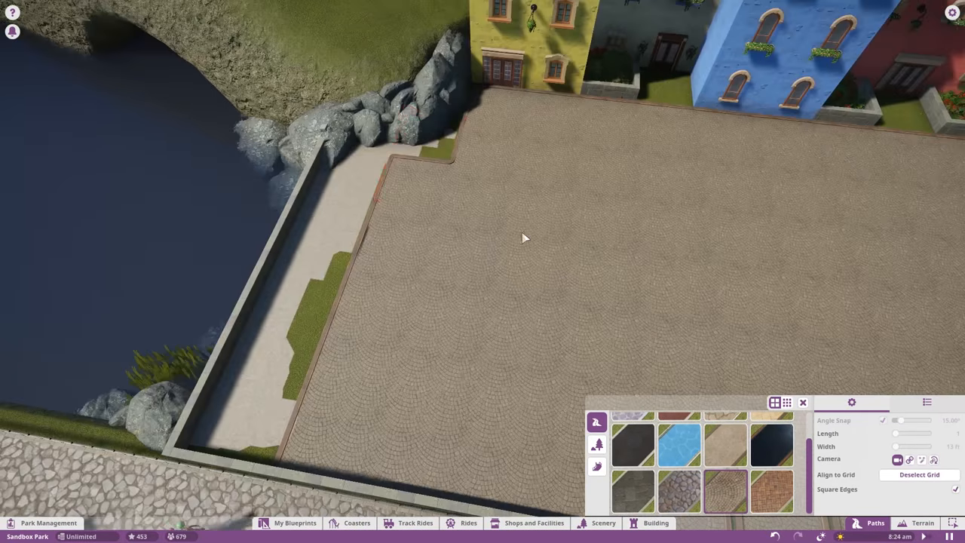
left_click(922, 521)
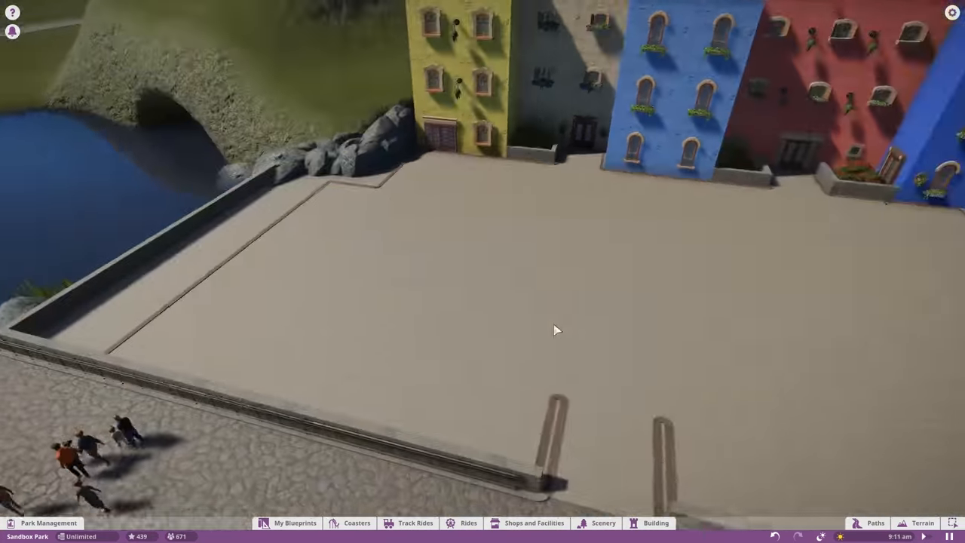
Step: Place picnic table blueprints along the plaza's waterside edge
left_click(295, 522)
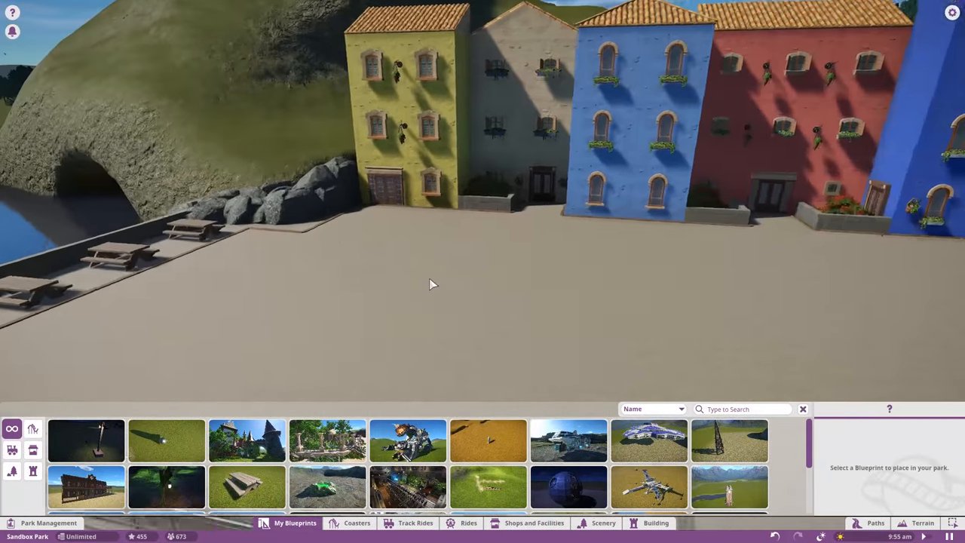
left_click(603, 522)
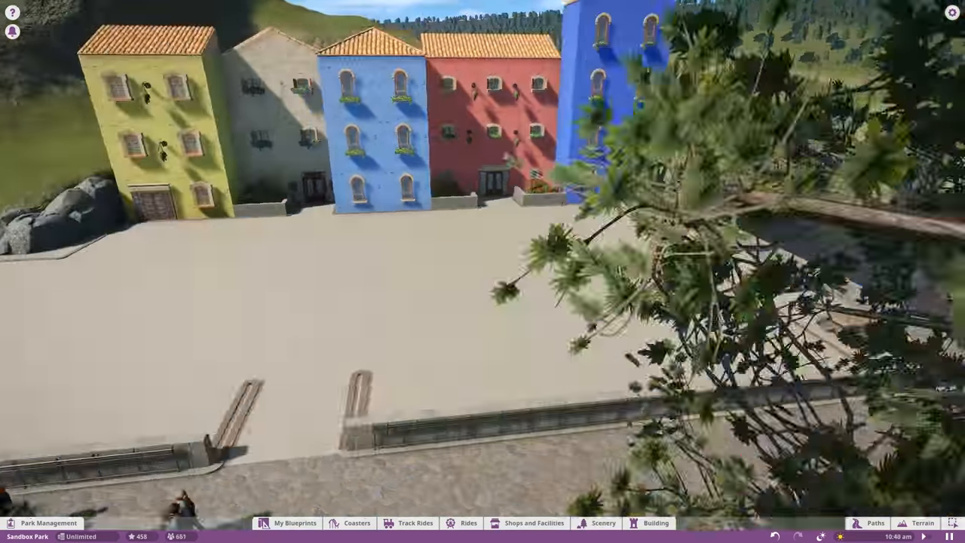
Step: Plant a poplar and other trees at the plaza corner and near the pond
left_click(603, 522)
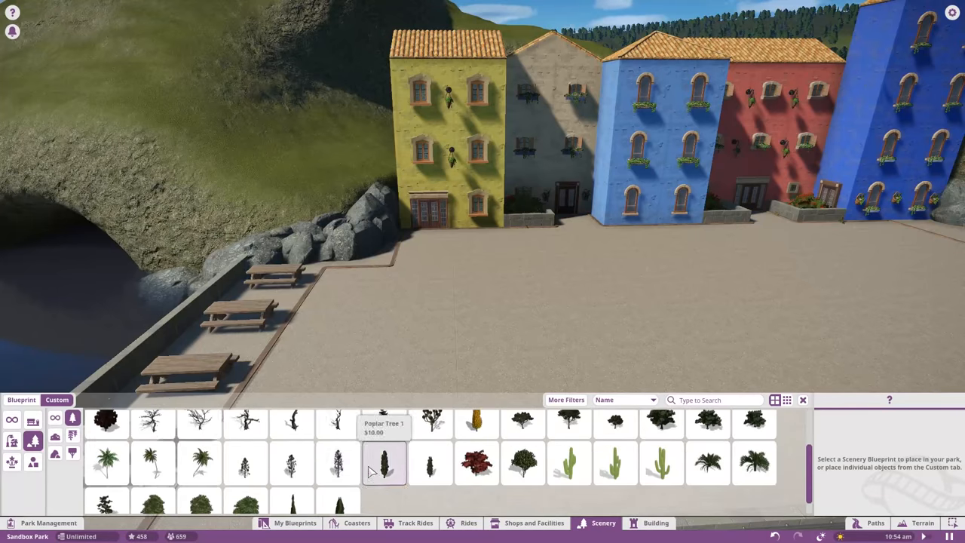
left_click(570, 436)
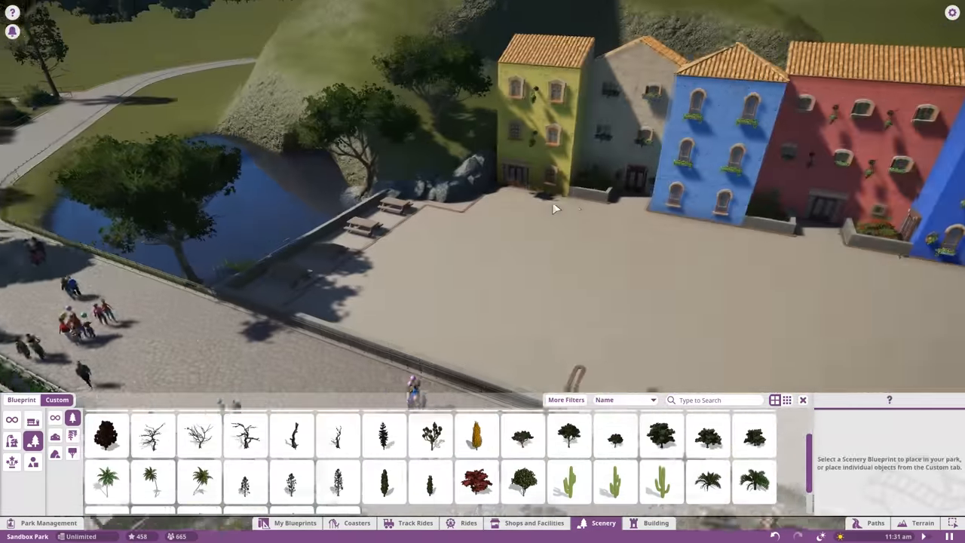
left_click(338, 431)
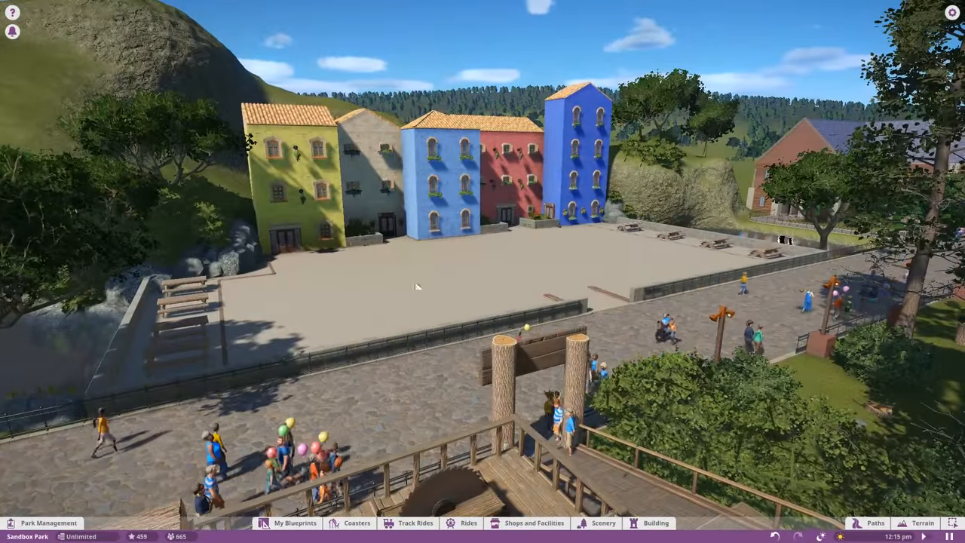
Step: Preview a coaster station behind the houses, then lower the hillside there with the Terrain tool
left_click(356, 522)
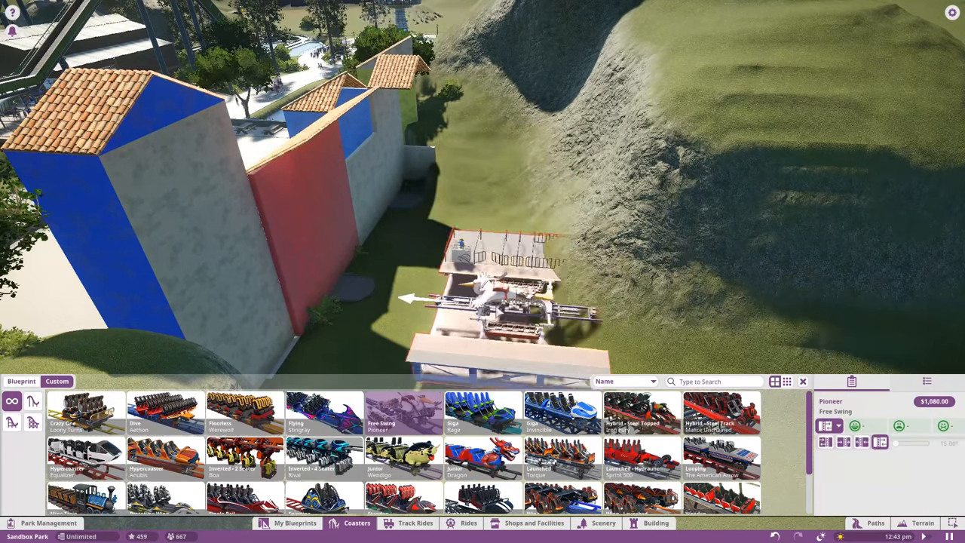
left_click(923, 521)
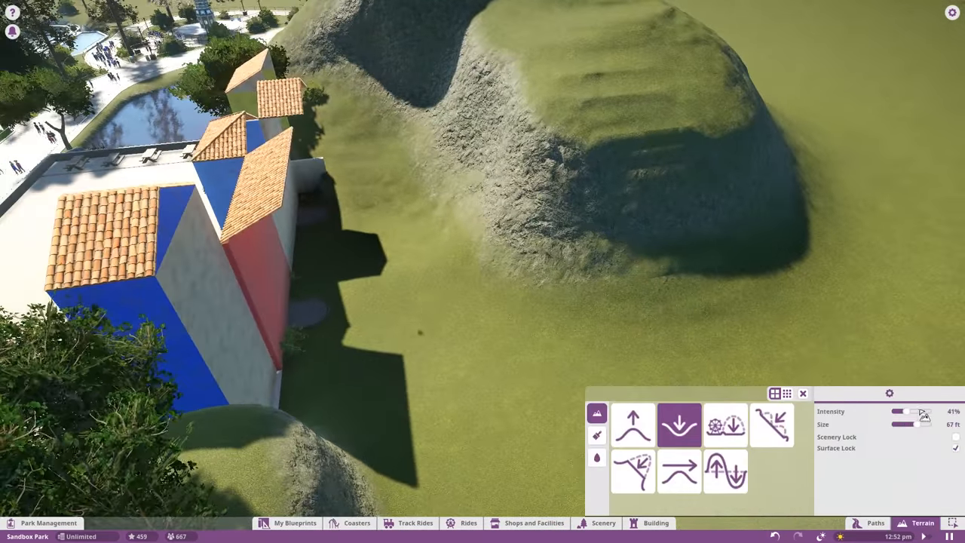
left_click(356, 521)
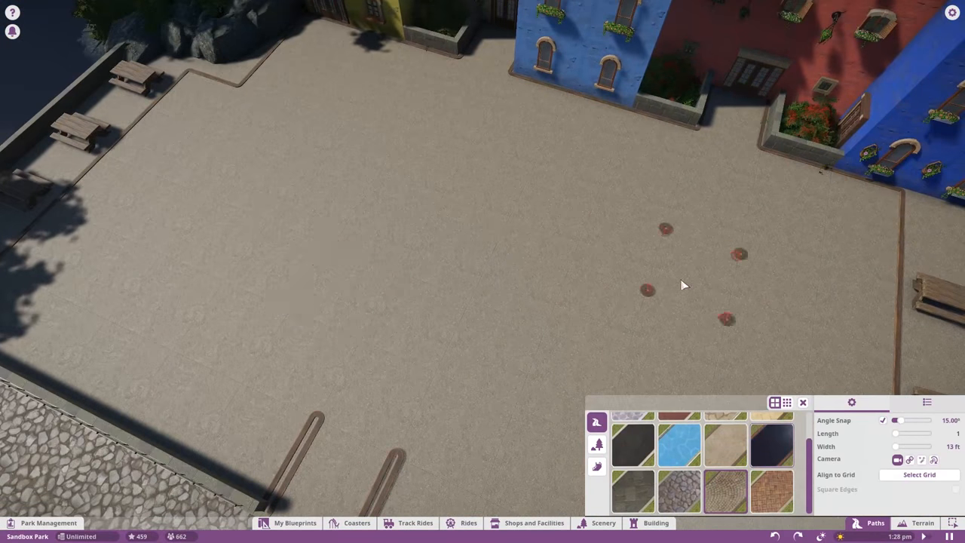
Step: Place a hot dog stall from Shops and Facilities on the plaza with a Western Fine Bench beside it
left_click(533, 522)
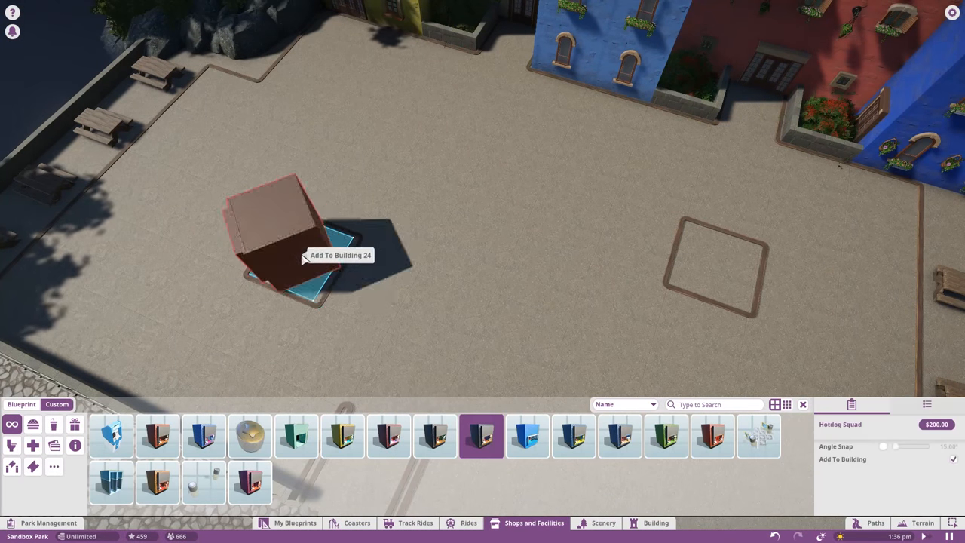
left_click(666, 436)
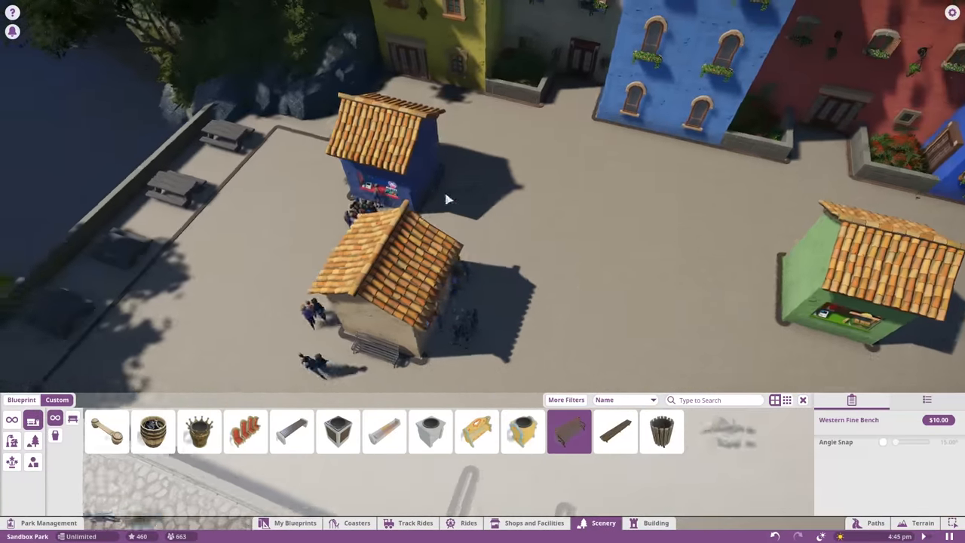
left_click(660, 432)
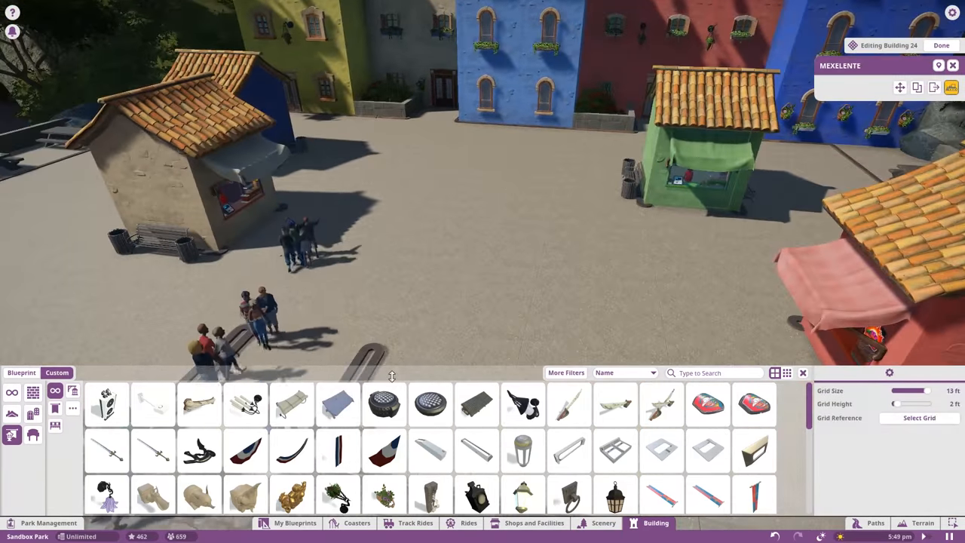
Step: Place a tiered stone fountain with a water feature on the plaza's grass patch
left_click(337, 494)
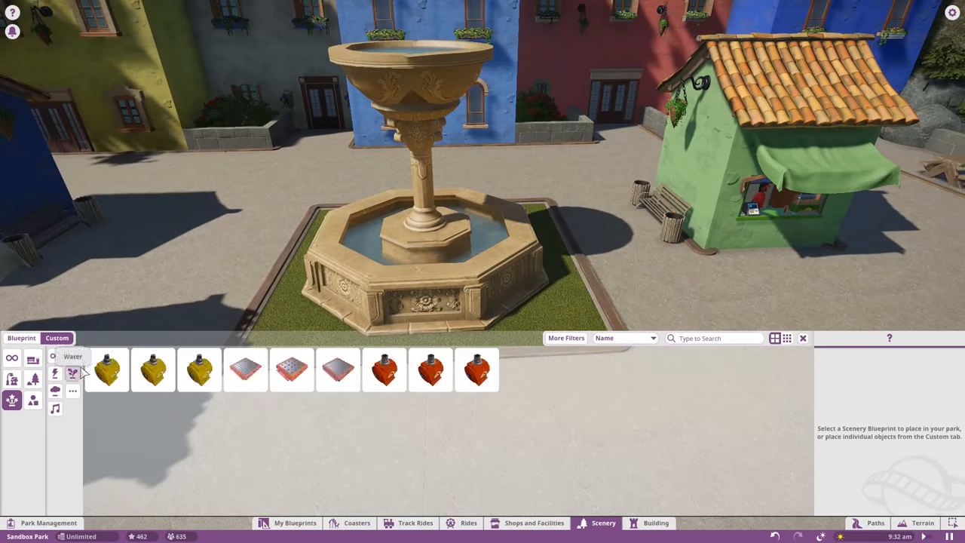
left_click(707, 370)
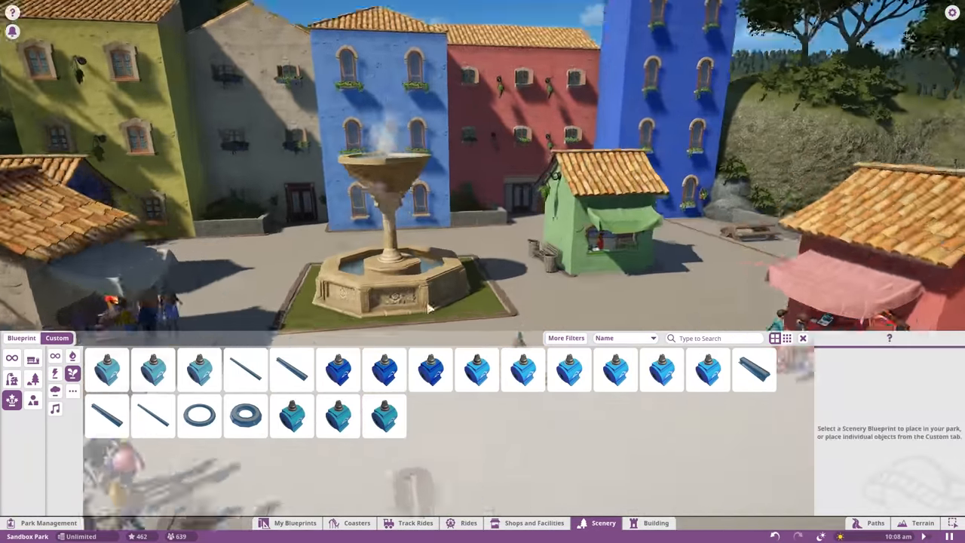
left_click(383, 416)
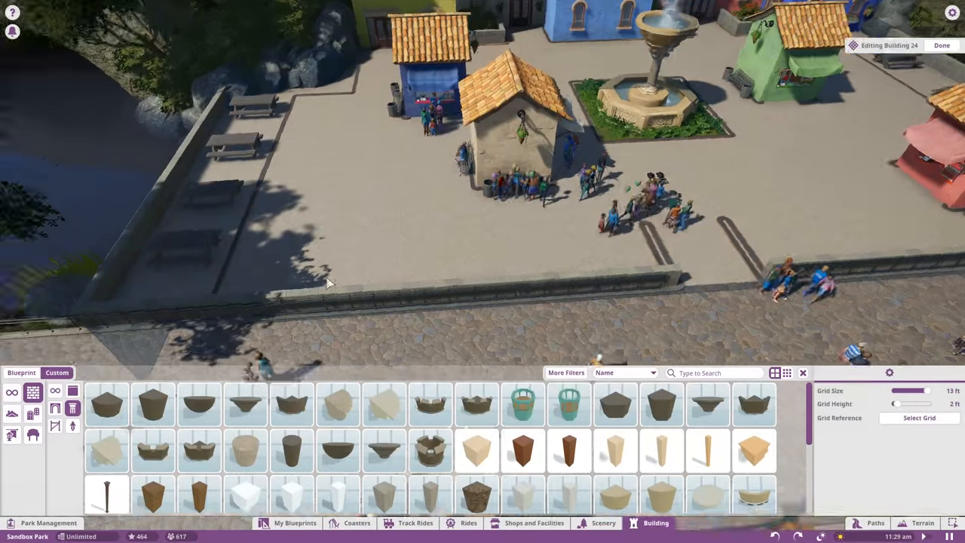
Step: Place the wall section by the promenade and finish the building edit with Done
left_click(941, 45)
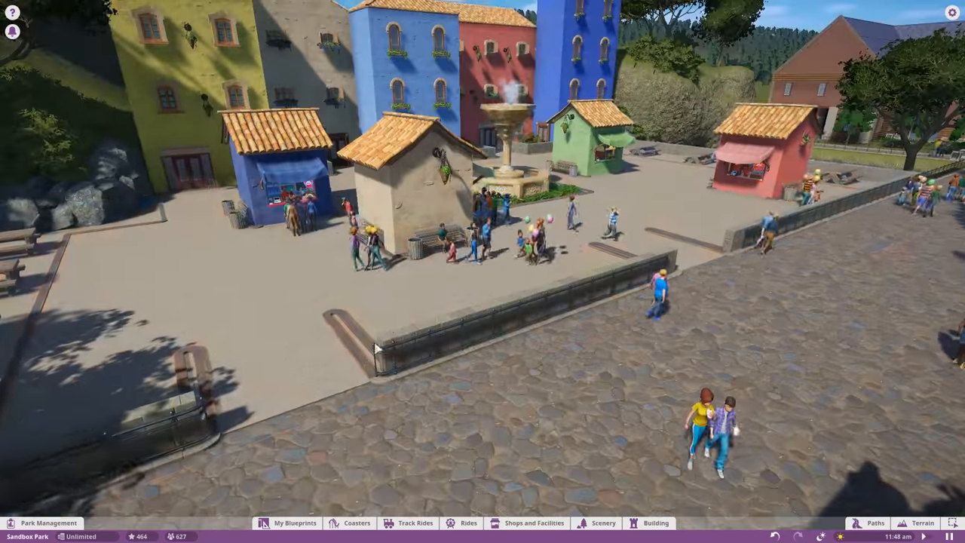
left_click(654, 521)
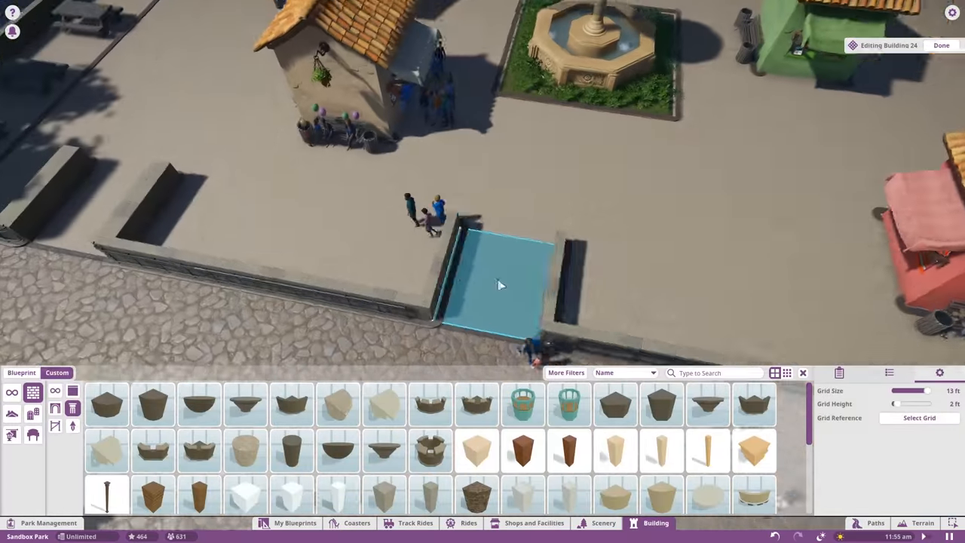
left_click(941, 45)
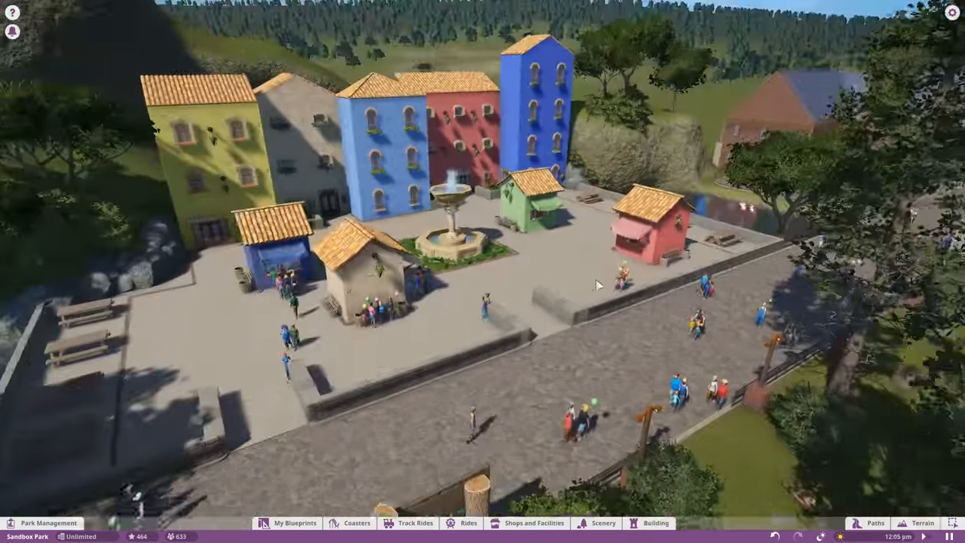
Step: Edit the blue coaster track above the townhouses and start a test run from the Testing panel
left_click(603, 521)
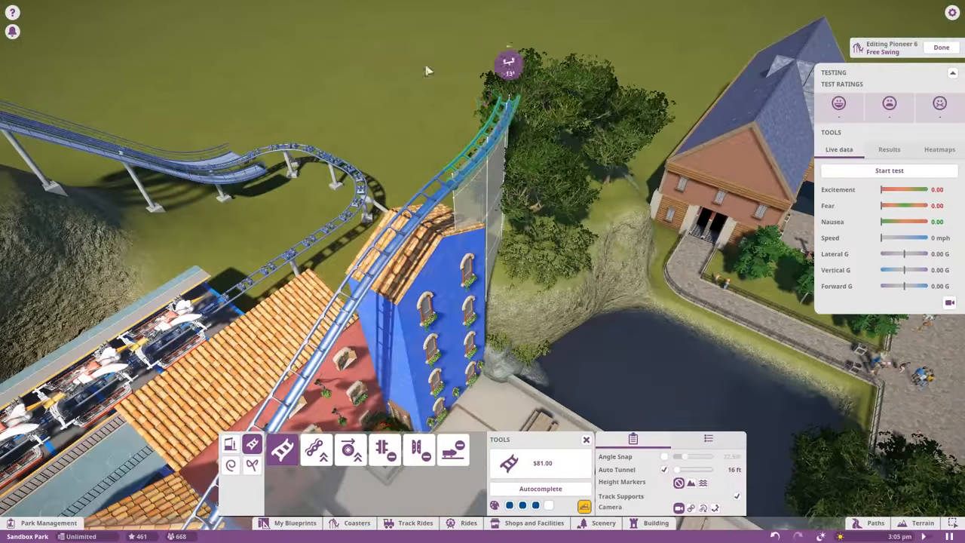
left_click(890, 171)
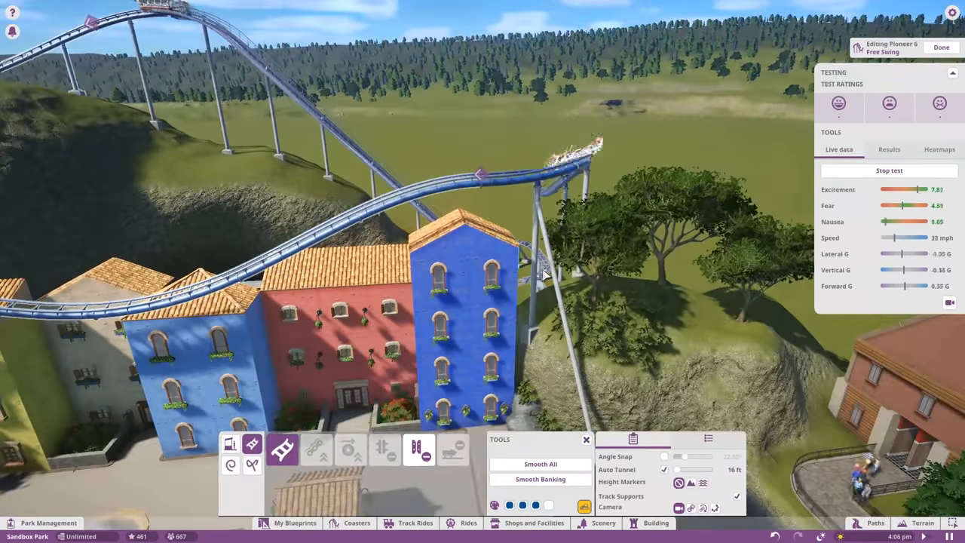
left_click(355, 521)
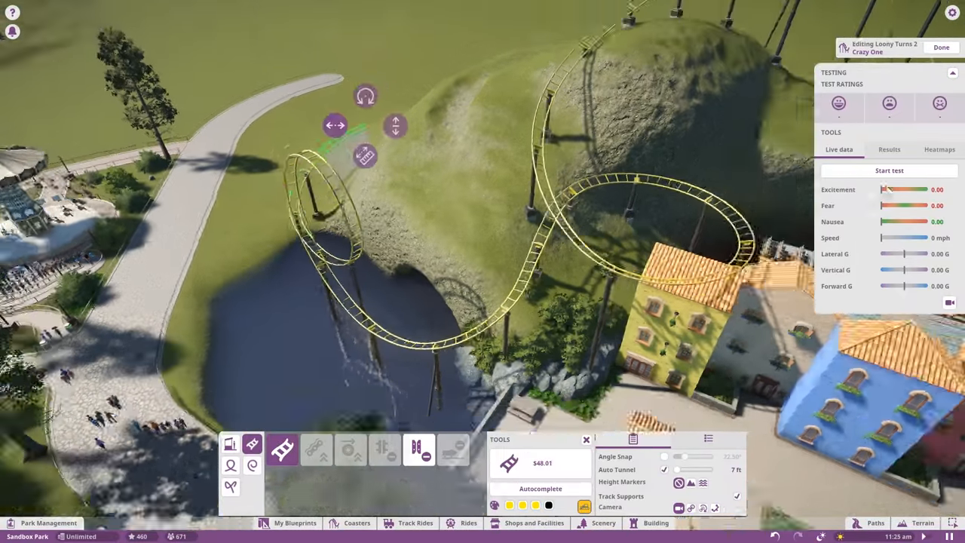
Step: Extend the yellow coaster's track along the hillside with Autocomplete and run test rides between additions
left_click(890, 171)
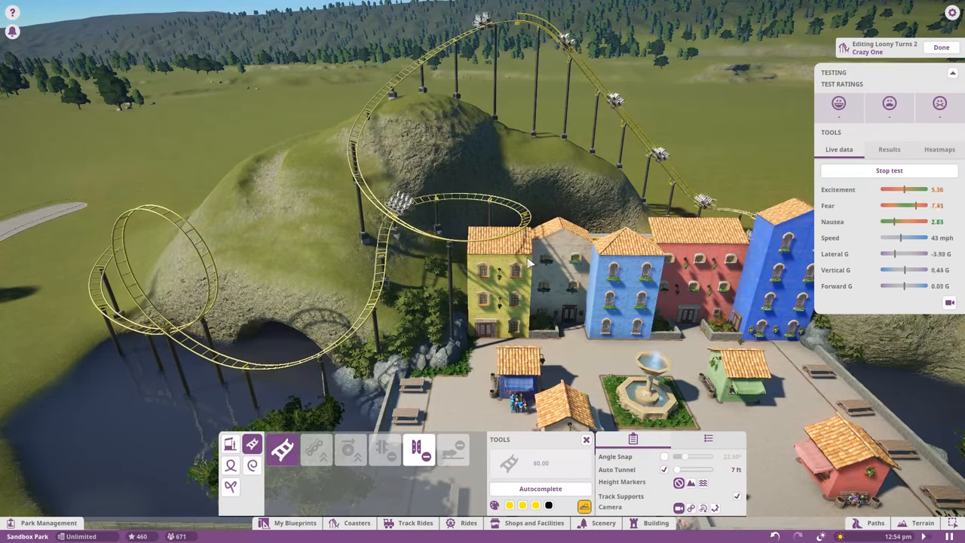
left_click(889, 169)
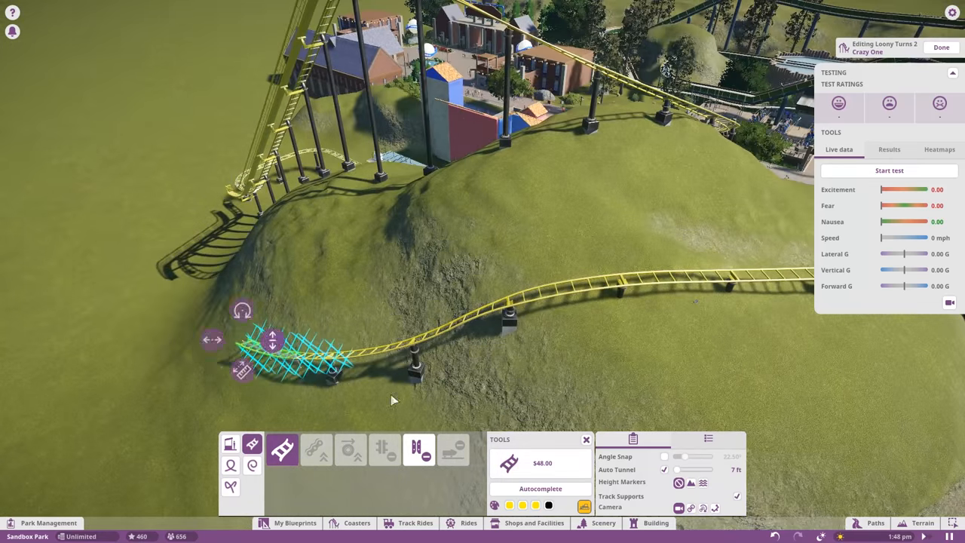
left_click(890, 170)
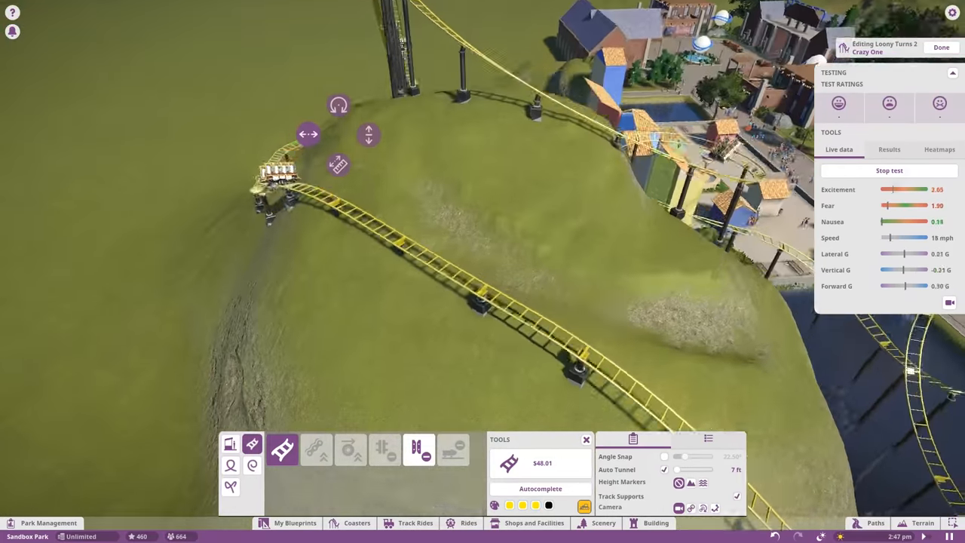
left_click(889, 169)
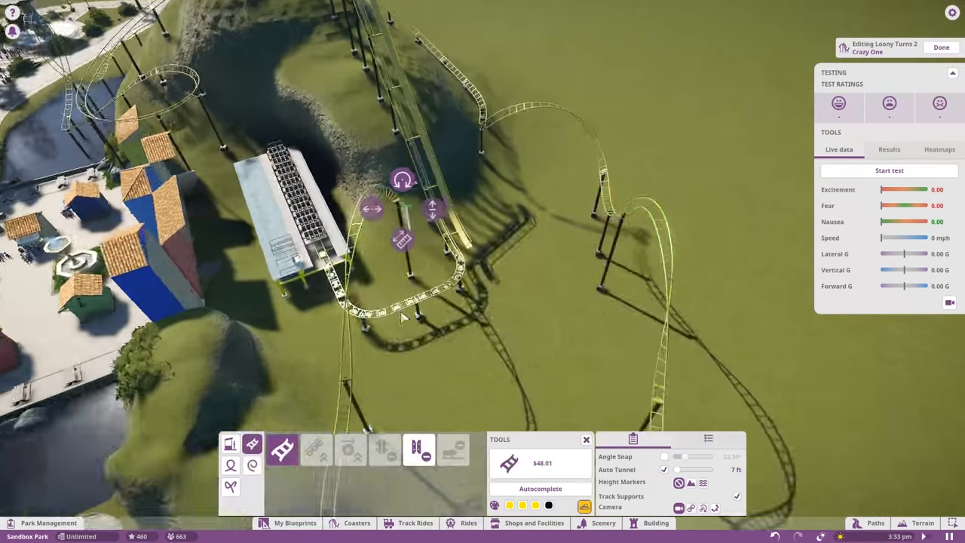
left_click(889, 170)
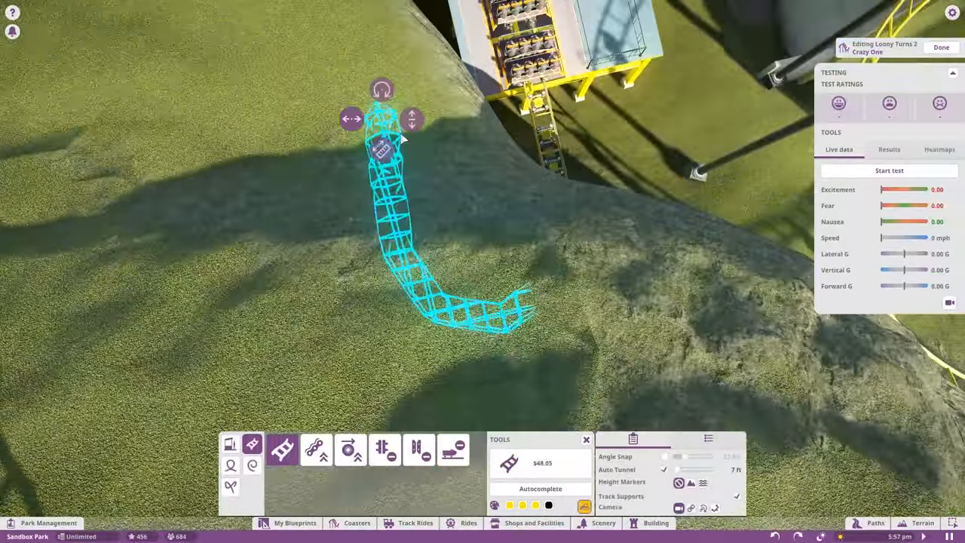
Step: Lay a curved track piece dipping into the rocky hill with Auto Tunnel on
left_click(540, 488)
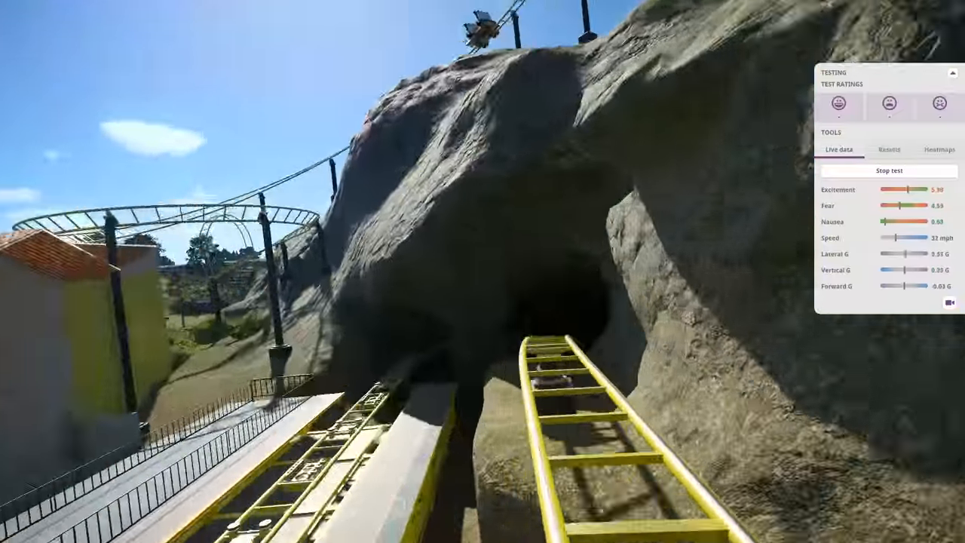
Step: Start a test of the yellow coaster and watch the on-ride camera through the tunnel
left_click(887, 169)
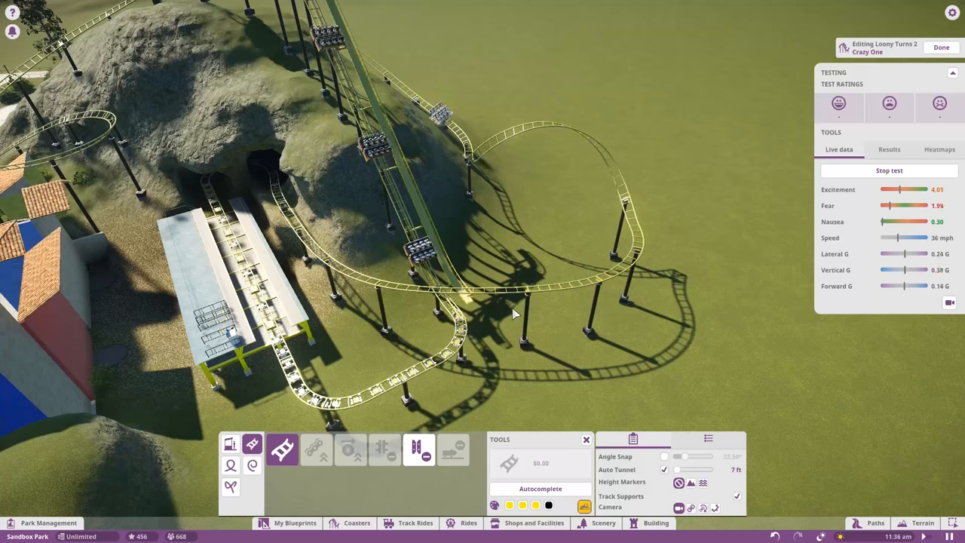
left_click(889, 168)
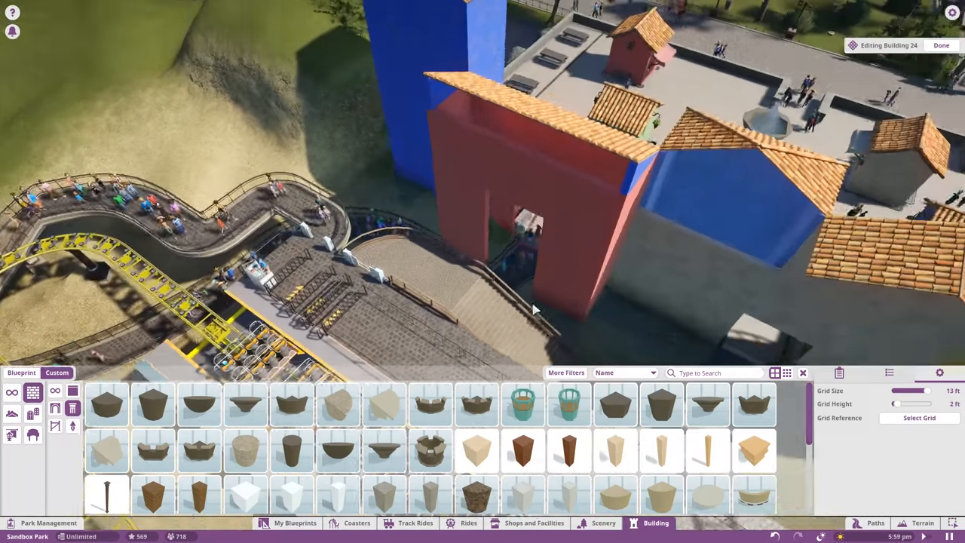
Step: Build a red archway of wall and roof pieces over the coaster queue path
left_click(565, 372)
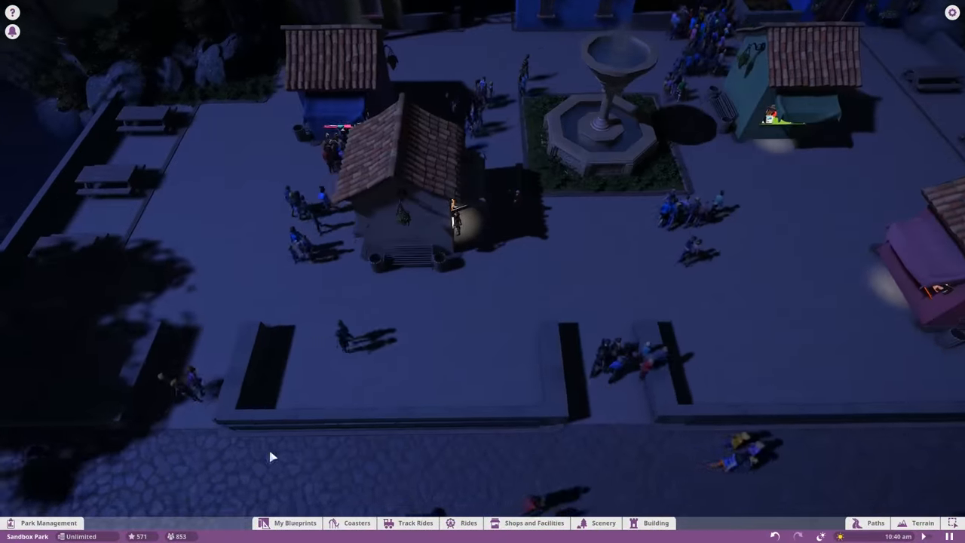
Step: Switch the park to night time to view the lit plaza and fountain
left_click(603, 521)
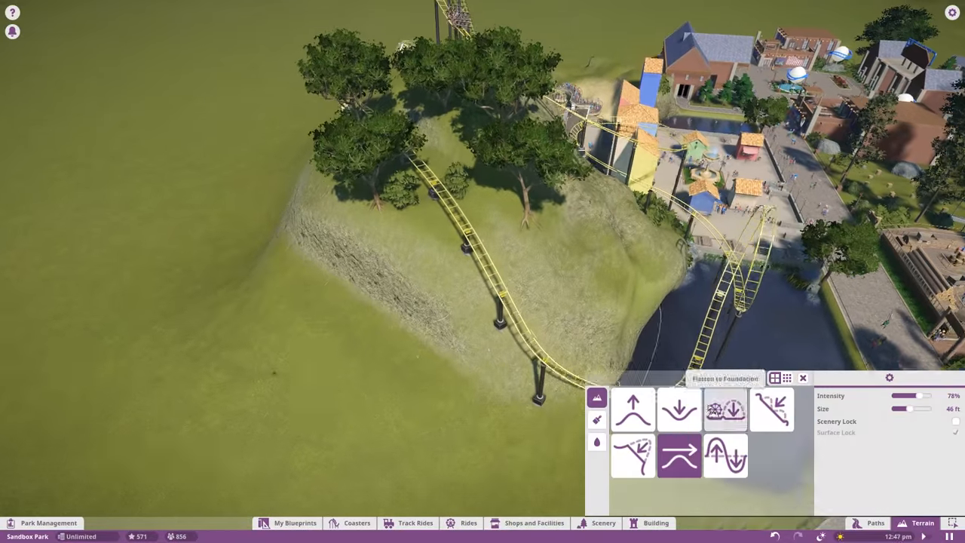
Step: Sculpt the coaster hill with Terrain tools and cover it with leafy trees from Scenery
left_click(603, 522)
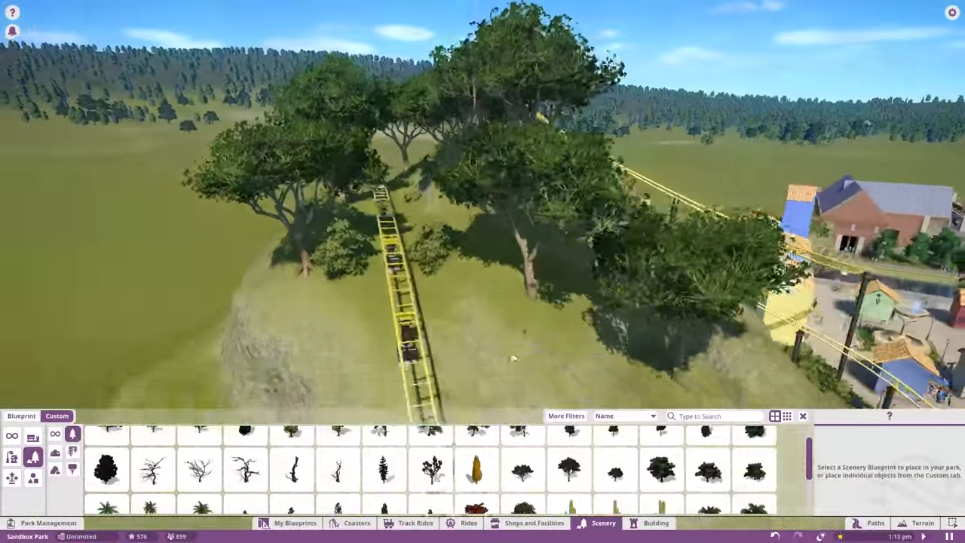
left_click(568, 492)
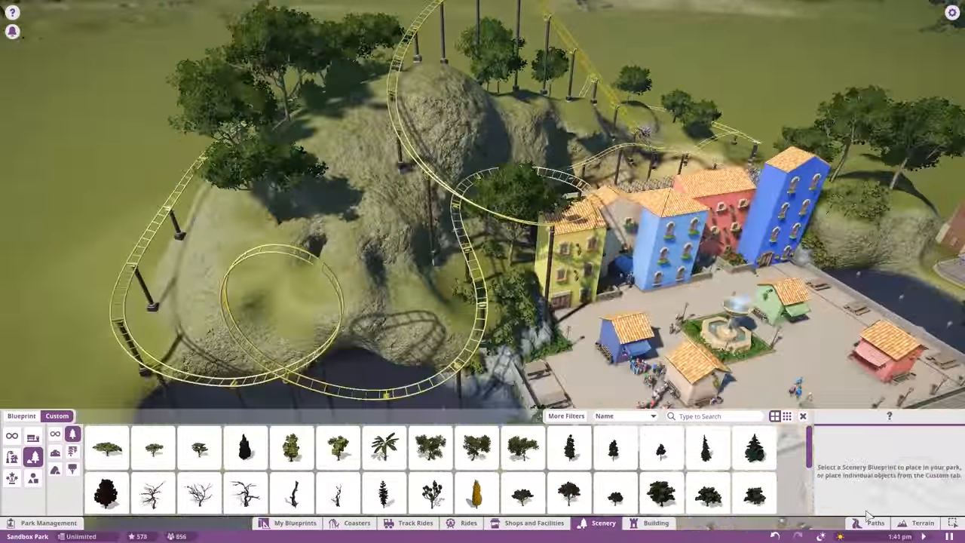
left_click(923, 521)
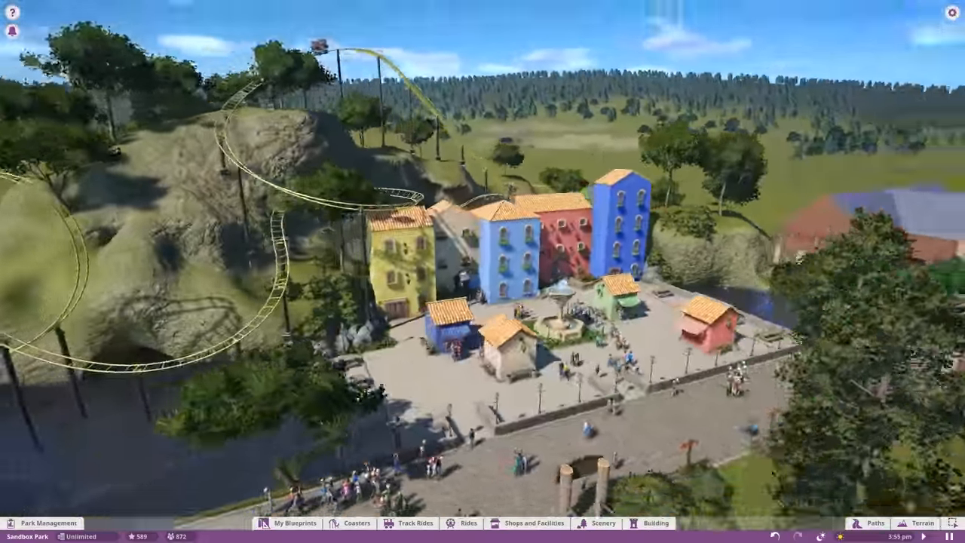
Step: Browse the Custom plants and bushes list in the Scenery catalogue near the coaster station
left_click(603, 523)
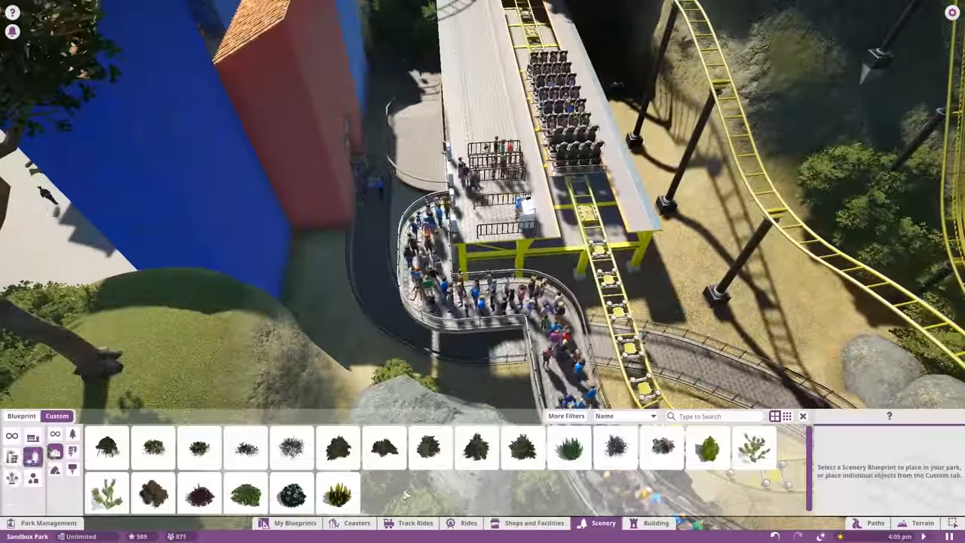